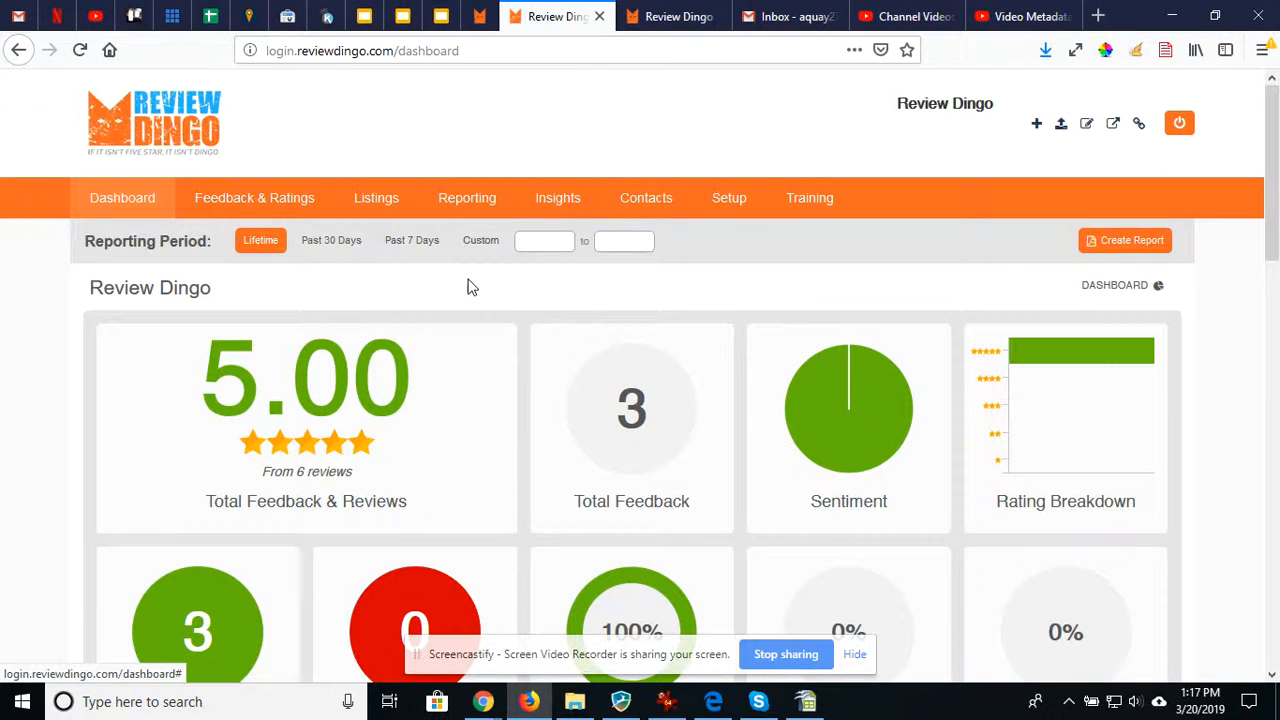
{"action": "mouse_move", "coordinate": [500, 282]}
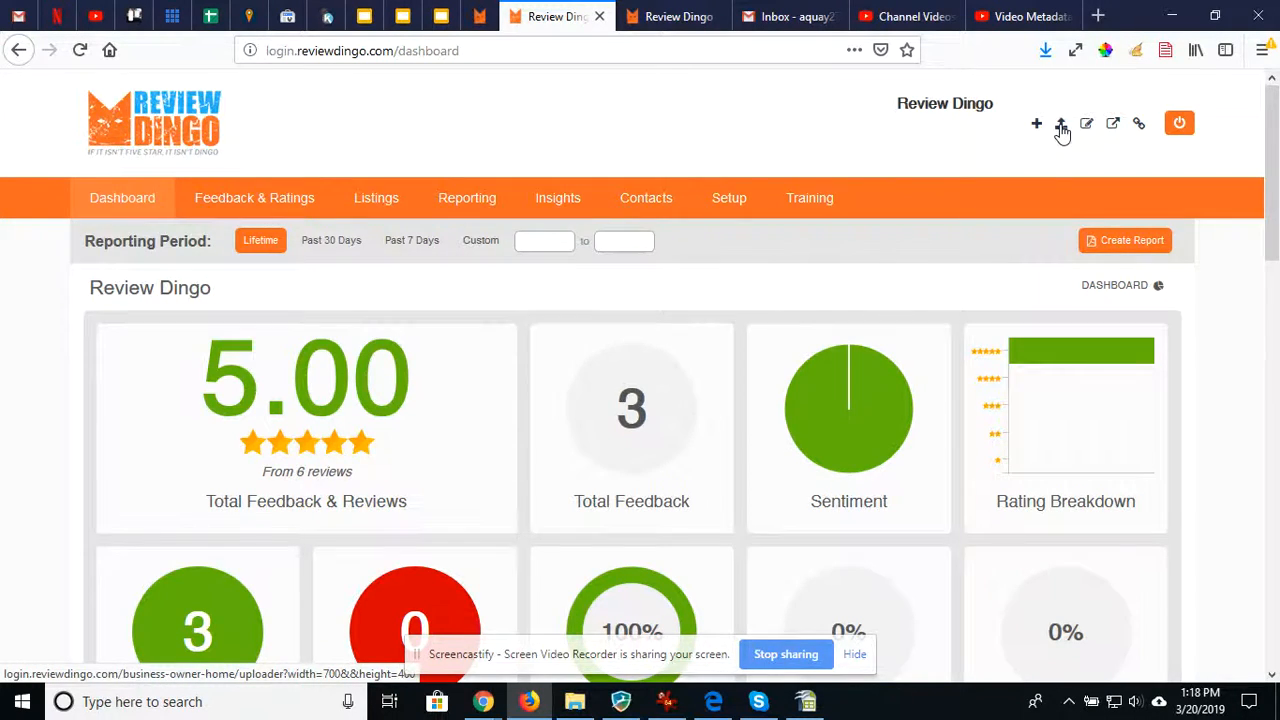
Open the contacts CSV Upload dialog from the top-right upload icon
{"action": "left_click", "coordinate": [1061, 123]}
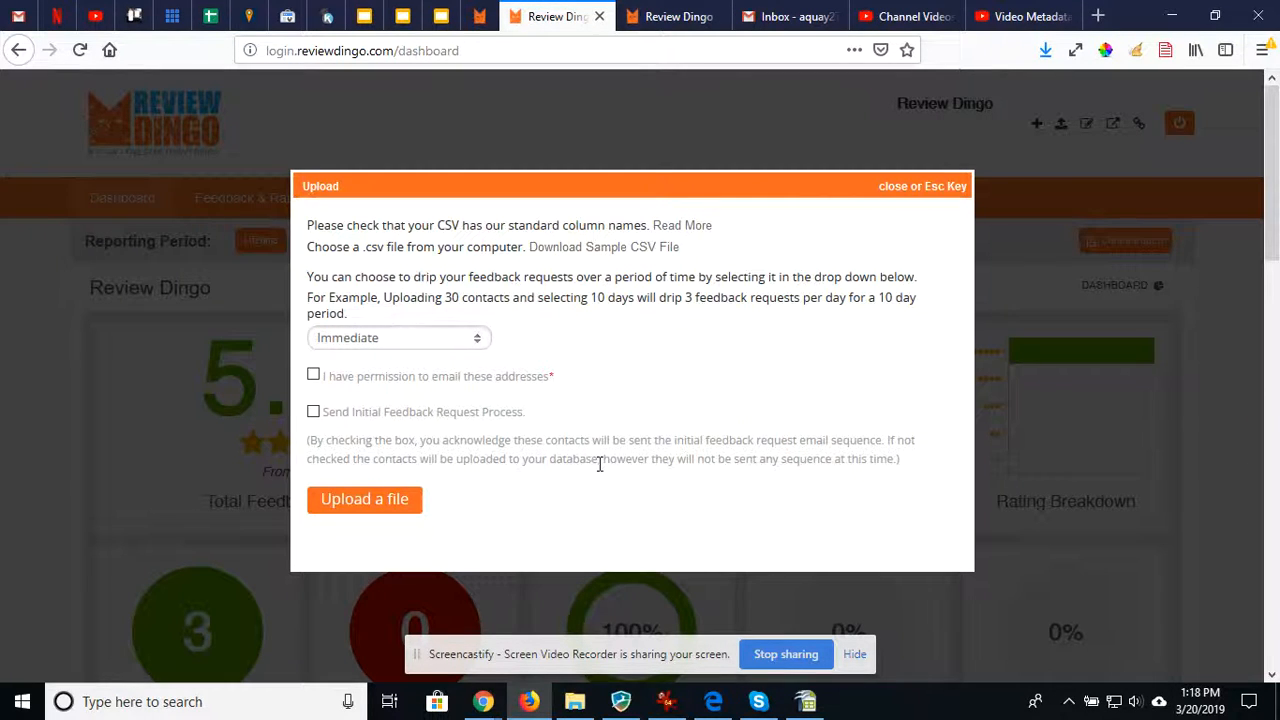
{"action": "mouse_move", "coordinate": [683, 225]}
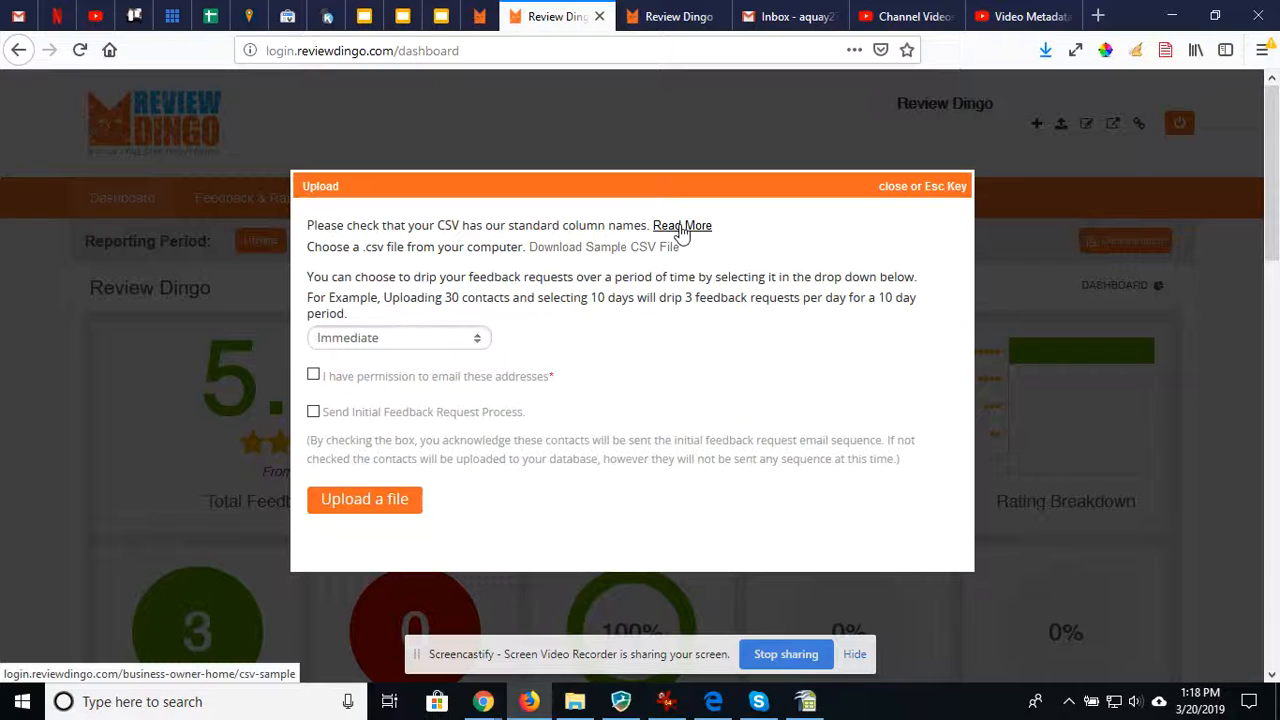
{"action": "mouse_move", "coordinate": [680, 235]}
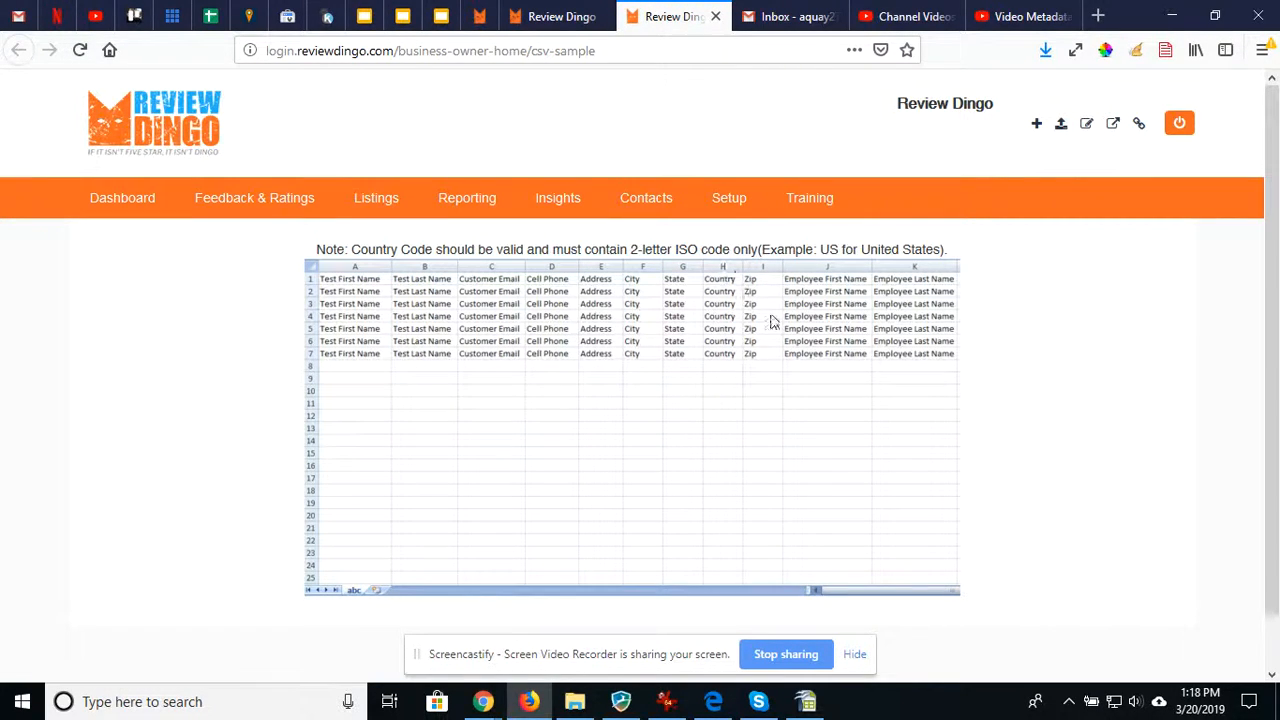
{"action": "mouse_move", "coordinate": [925, 270]}
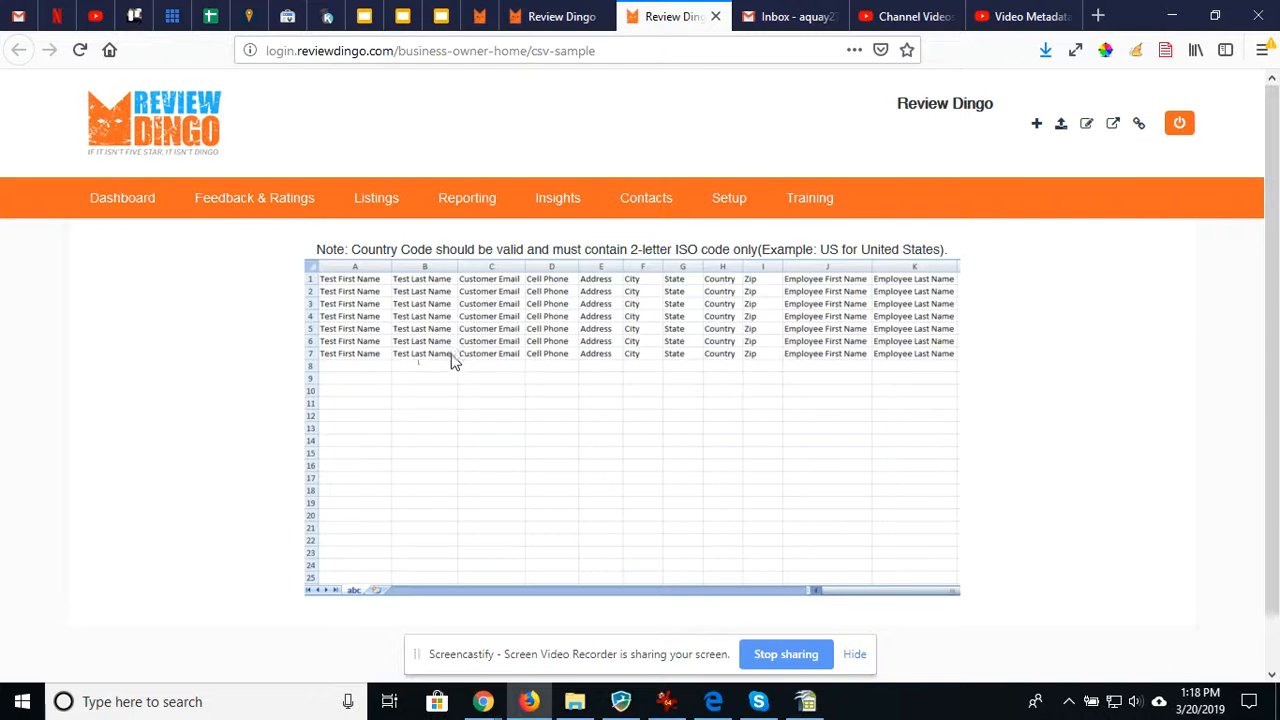
{"action": "mouse_move", "coordinate": [830, 290]}
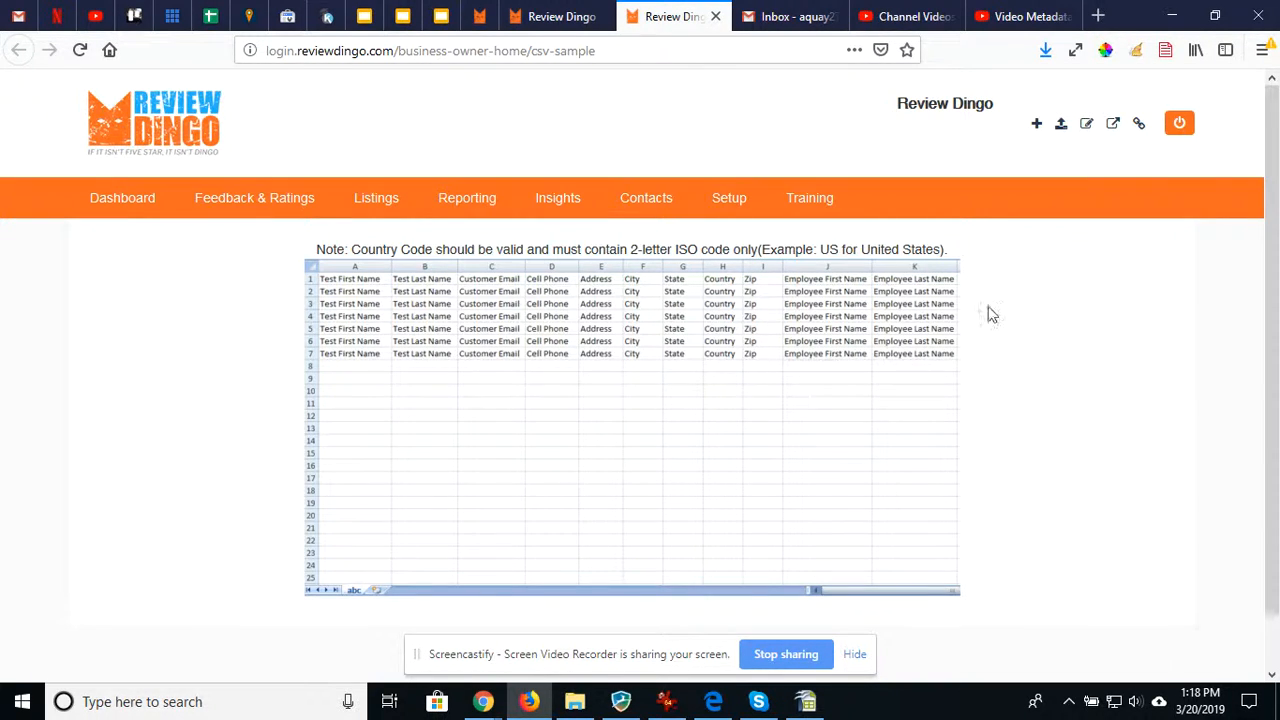
{"action": "mouse_move", "coordinate": [1018, 400]}
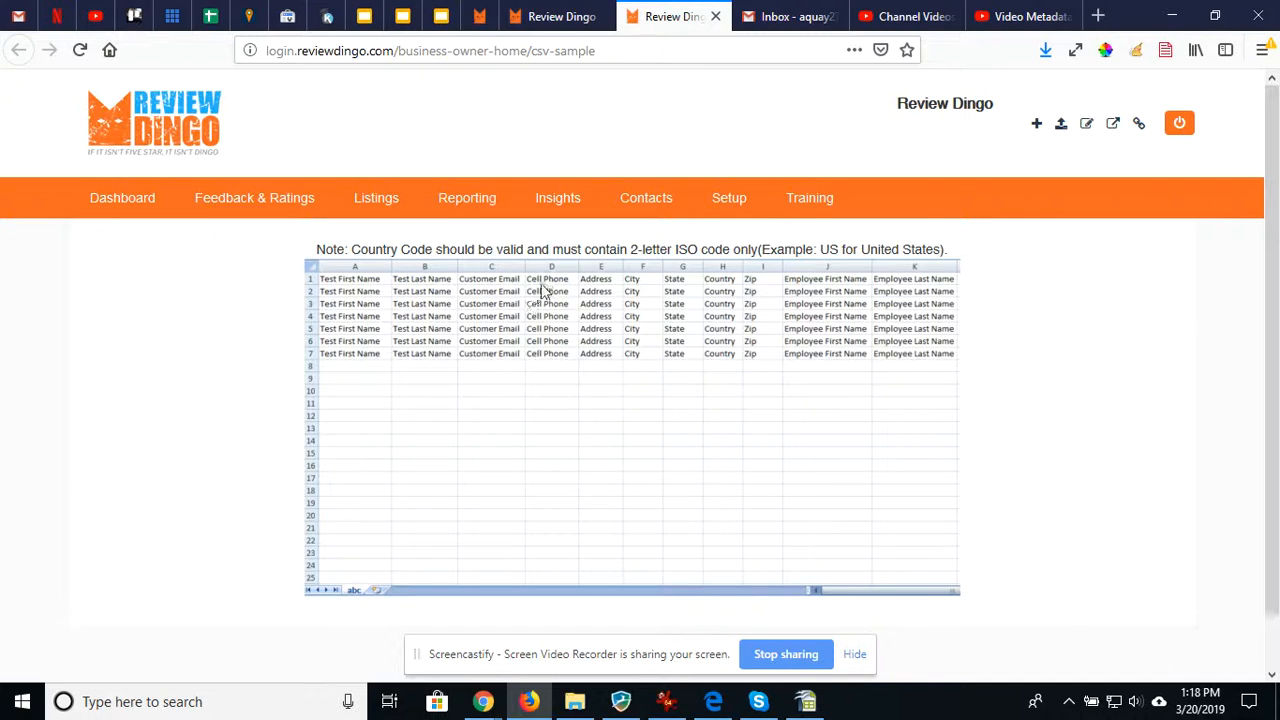
{"action": "mouse_move", "coordinate": [613, 370]}
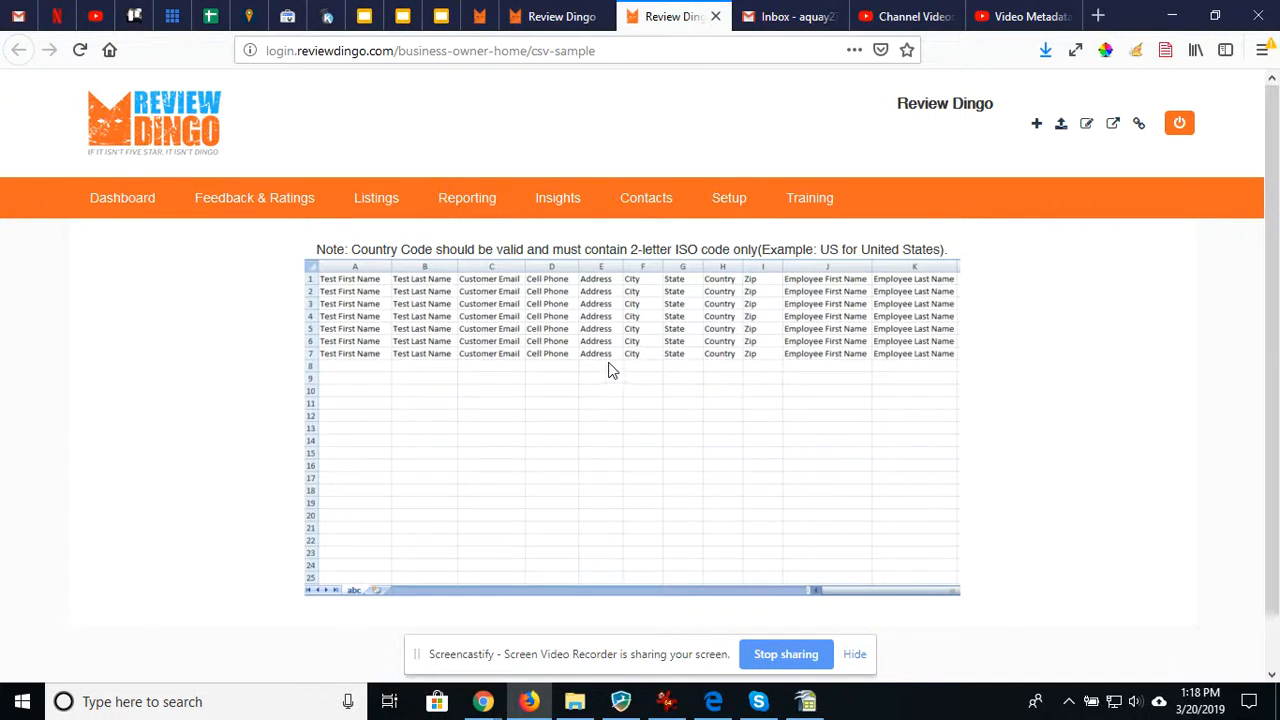
{"action": "mouse_move", "coordinate": [595, 282]}
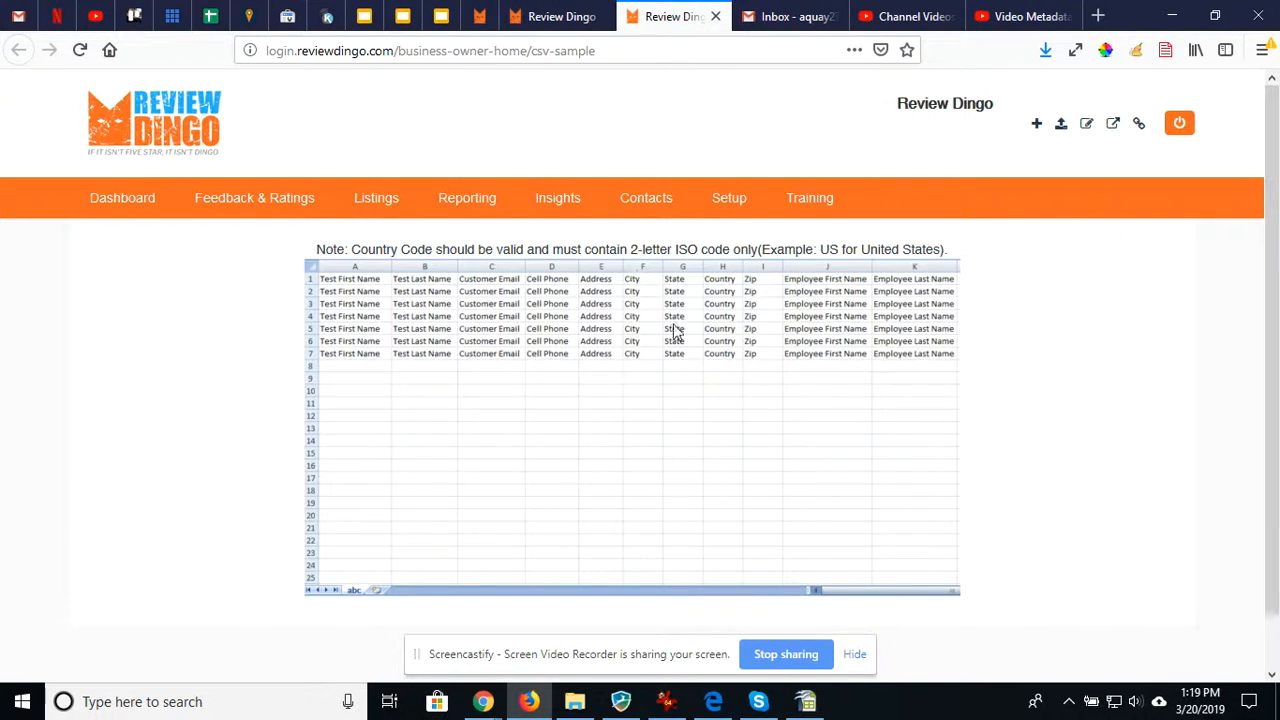
{"action": "mouse_move", "coordinate": [770, 343]}
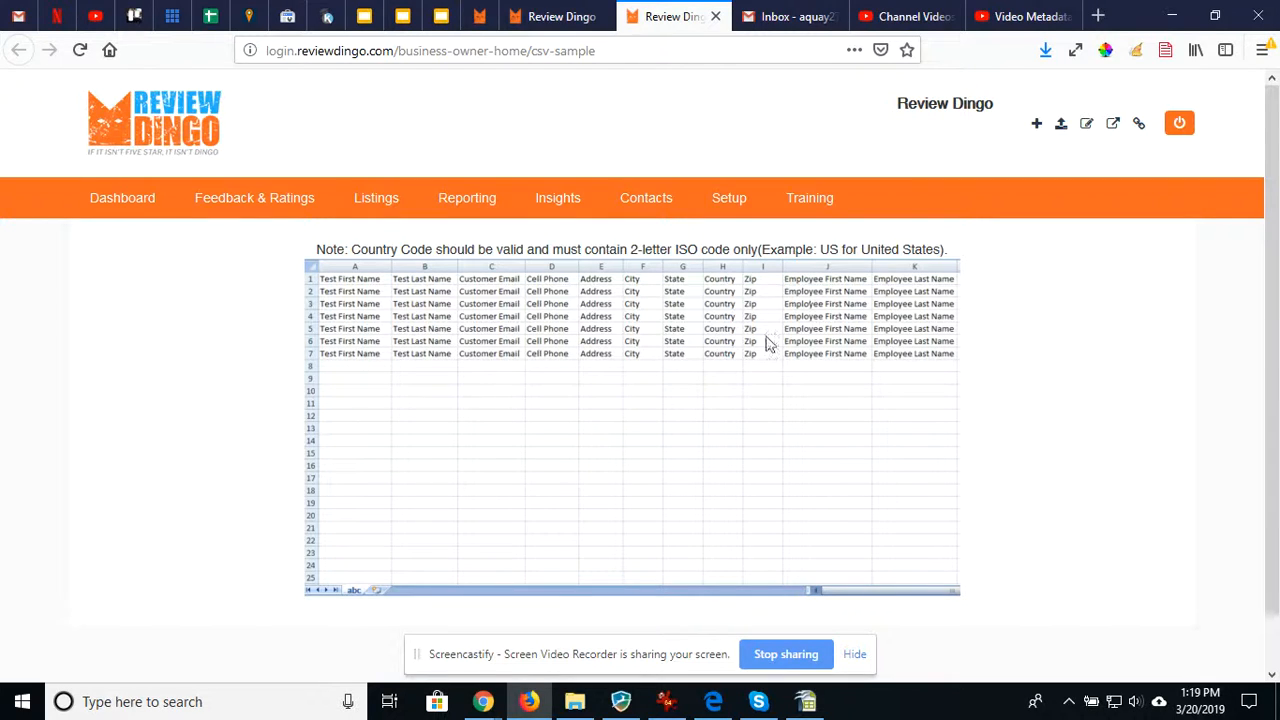
{"action": "mouse_move", "coordinate": [710, 316]}
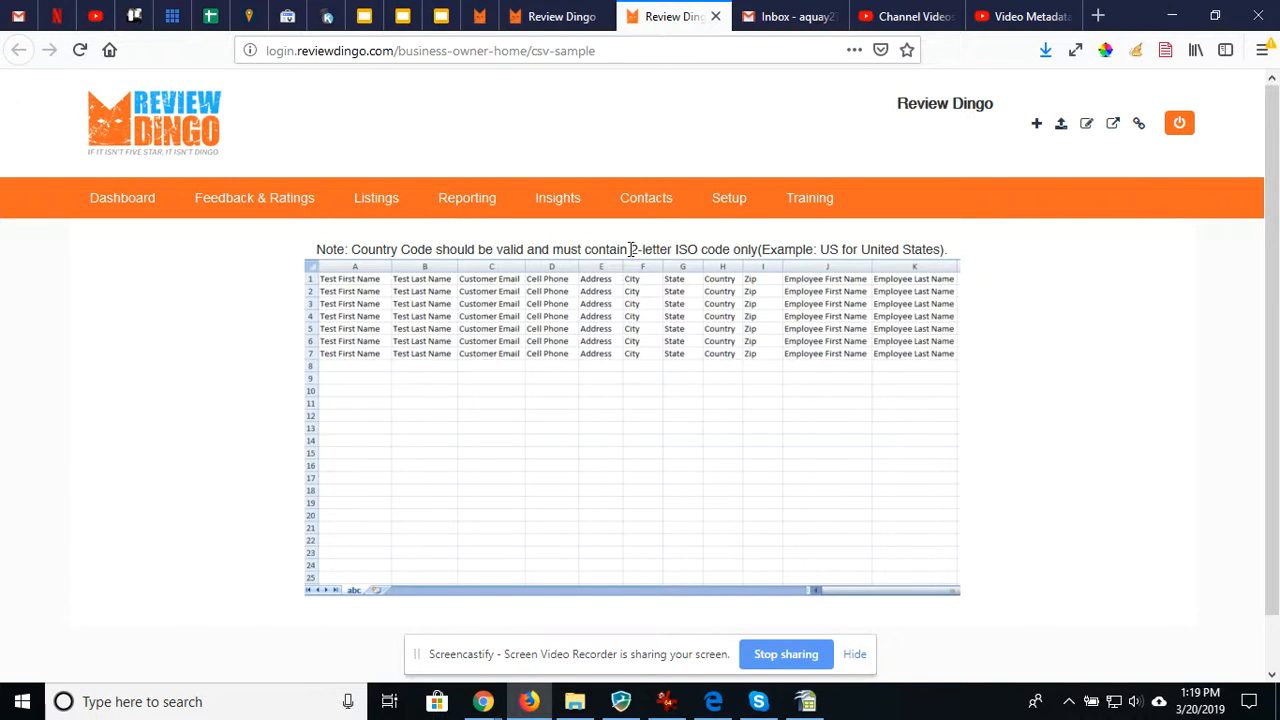
{"action": "mouse_move", "coordinate": [705, 253]}
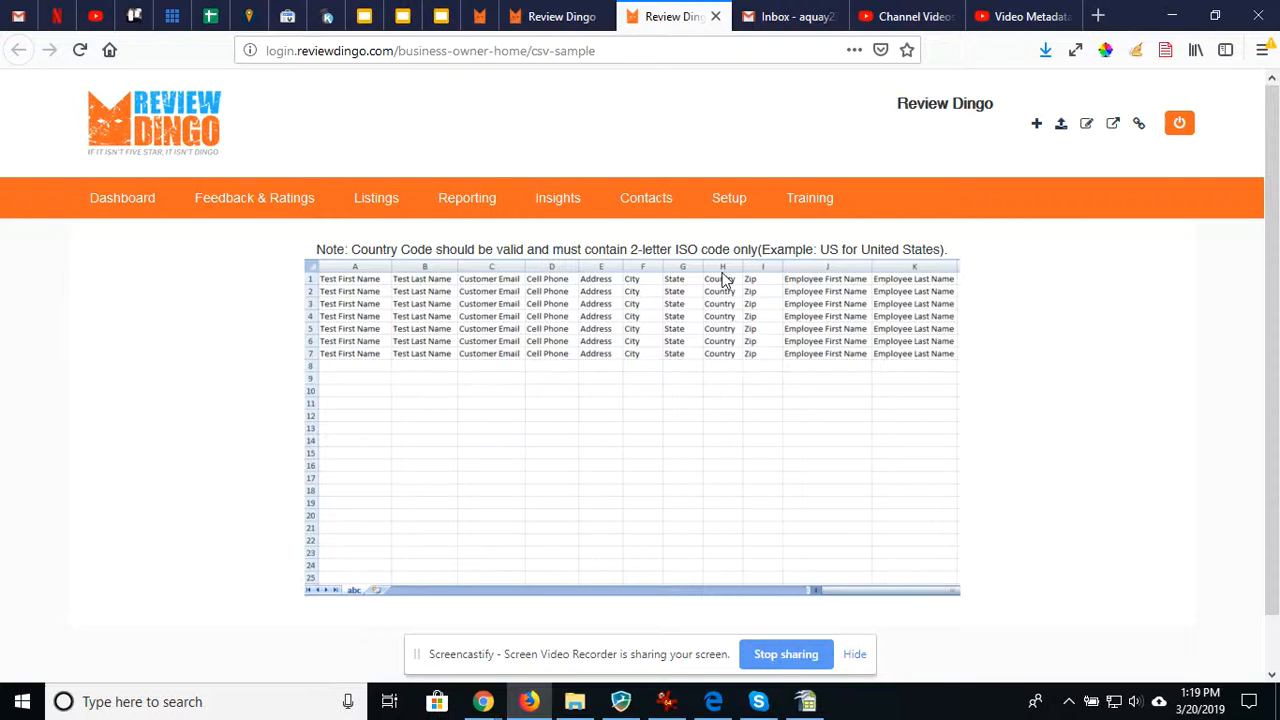
{"action": "mouse_move", "coordinate": [718, 355]}
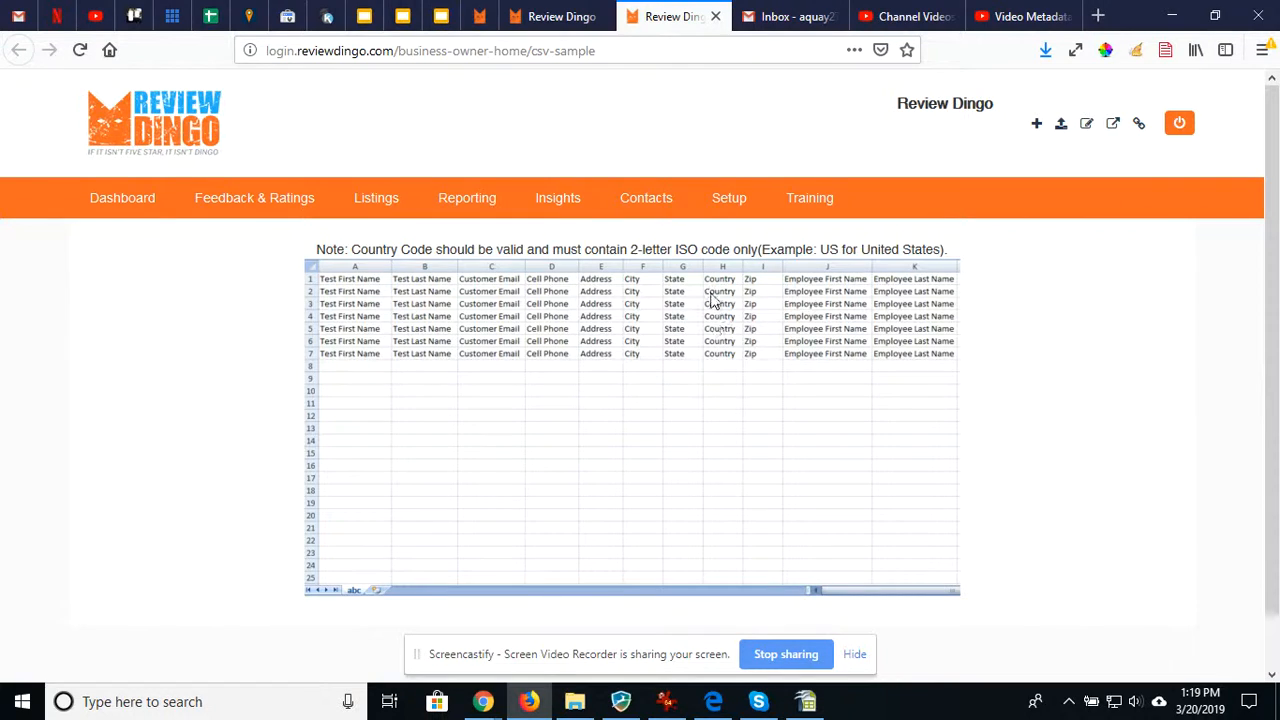
{"action": "mouse_move", "coordinate": [718, 350]}
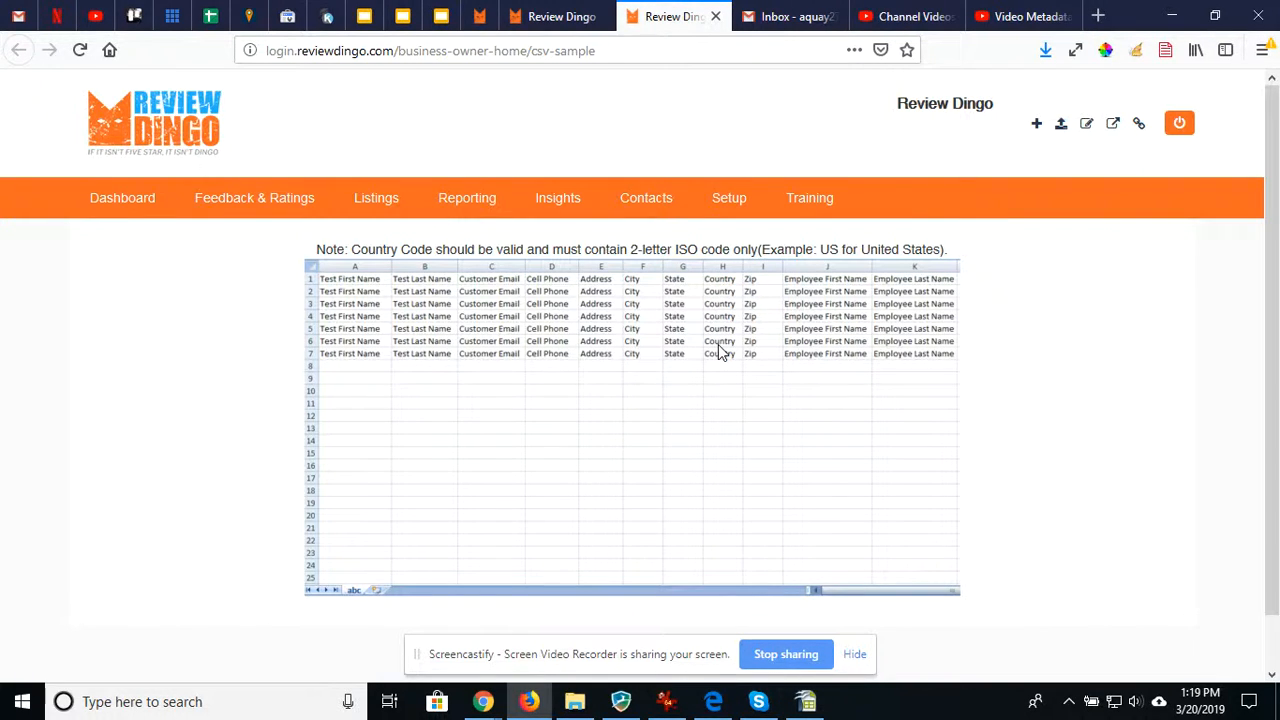
{"action": "mouse_move", "coordinate": [718, 281]}
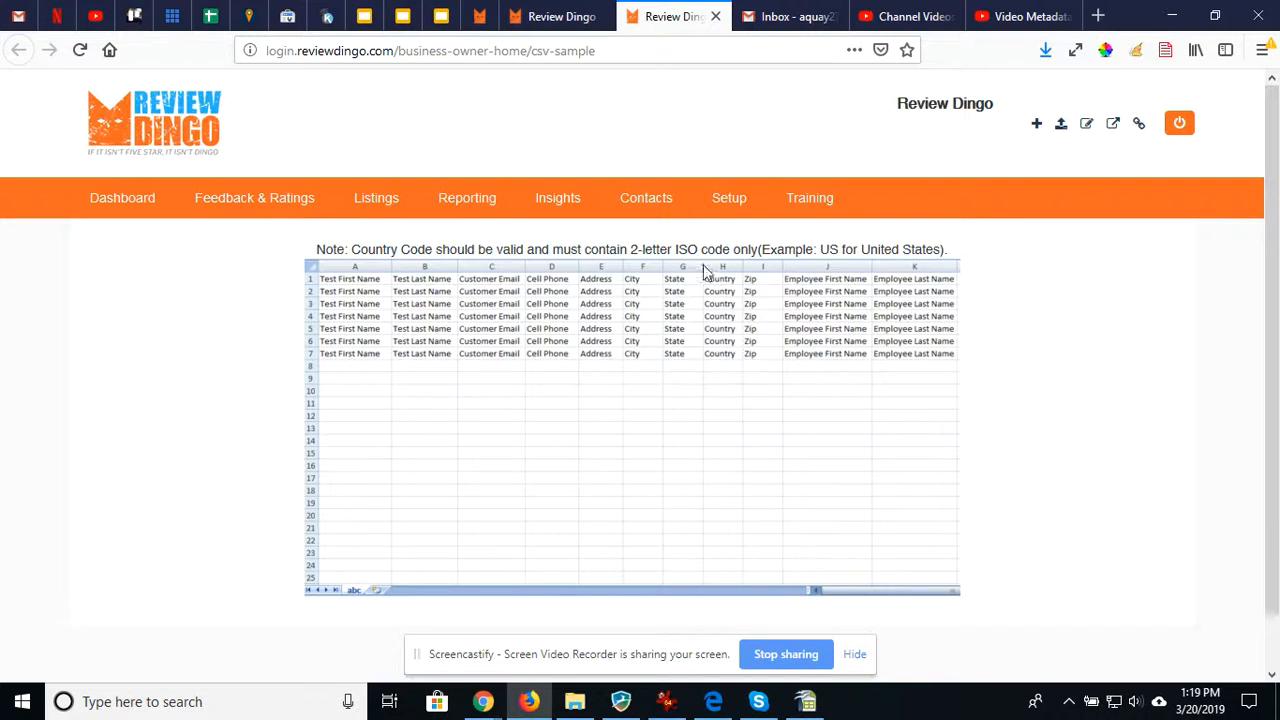
{"action": "mouse_move", "coordinate": [722, 288]}
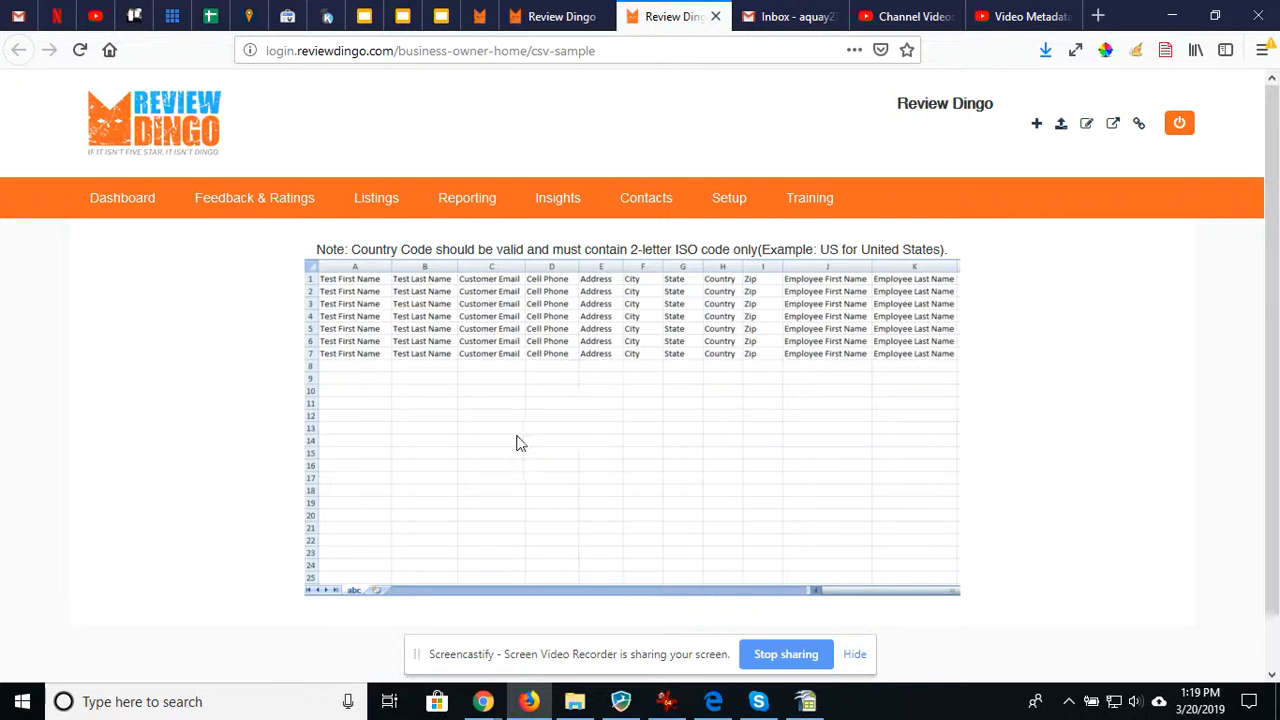
{"action": "mouse_move", "coordinate": [335, 325]}
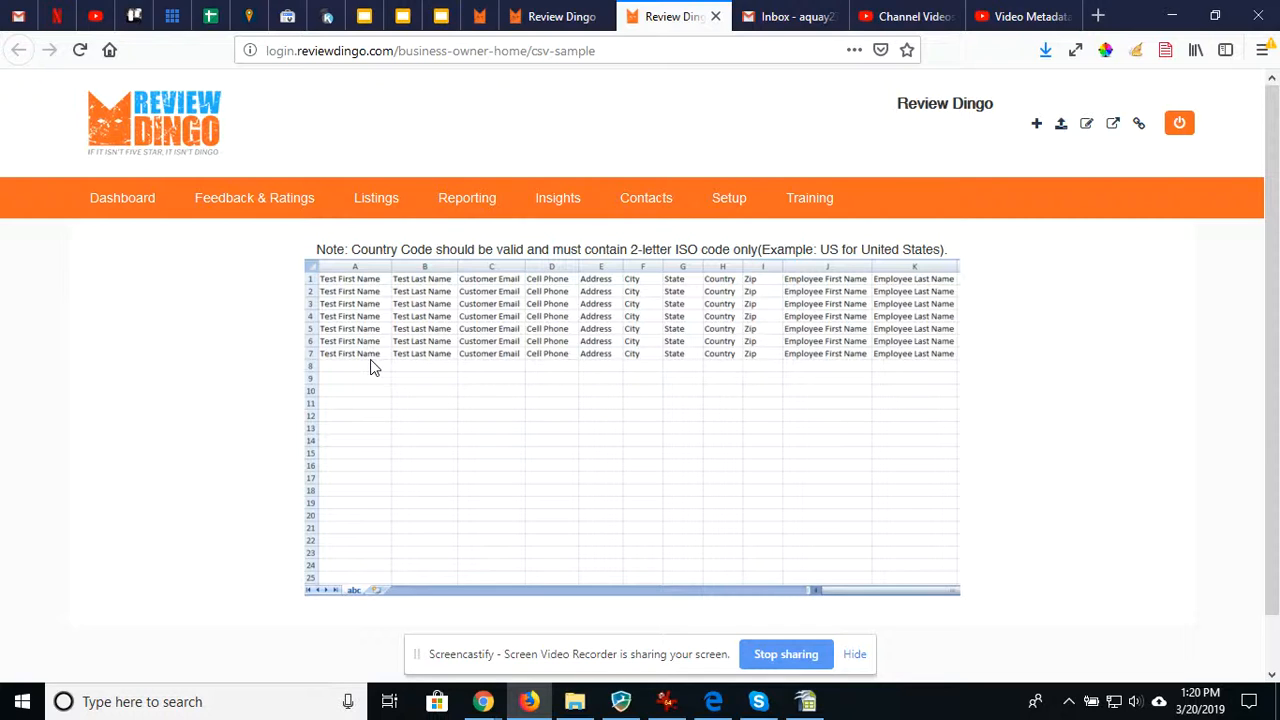
{"action": "mouse_move", "coordinate": [457, 355]}
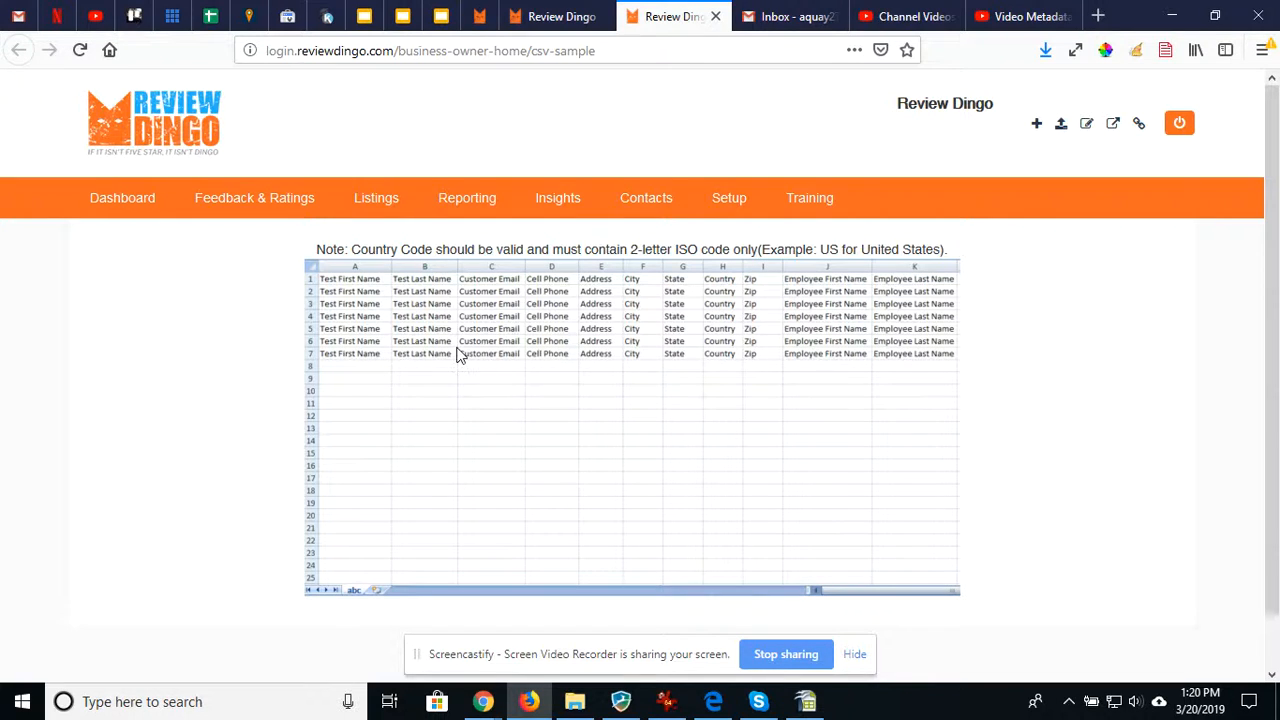
{"action": "mouse_move", "coordinate": [350, 405]}
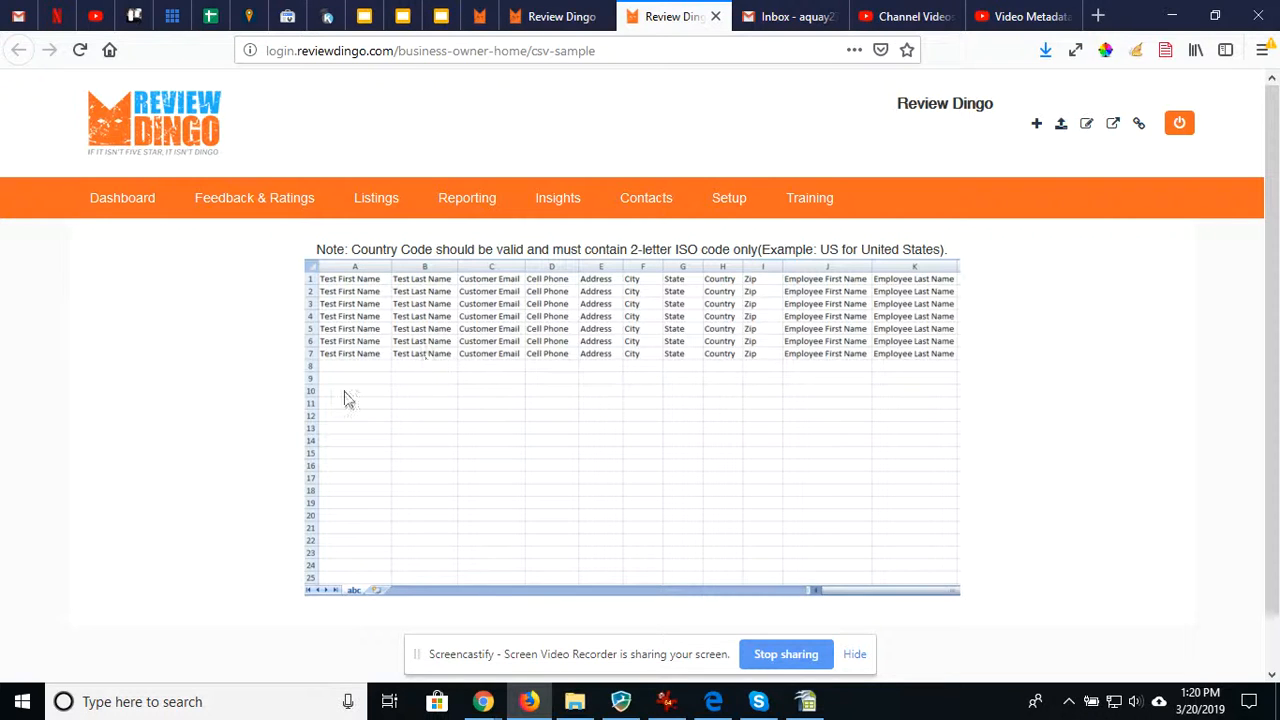
{"action": "mouse_move", "coordinate": [767, 119]}
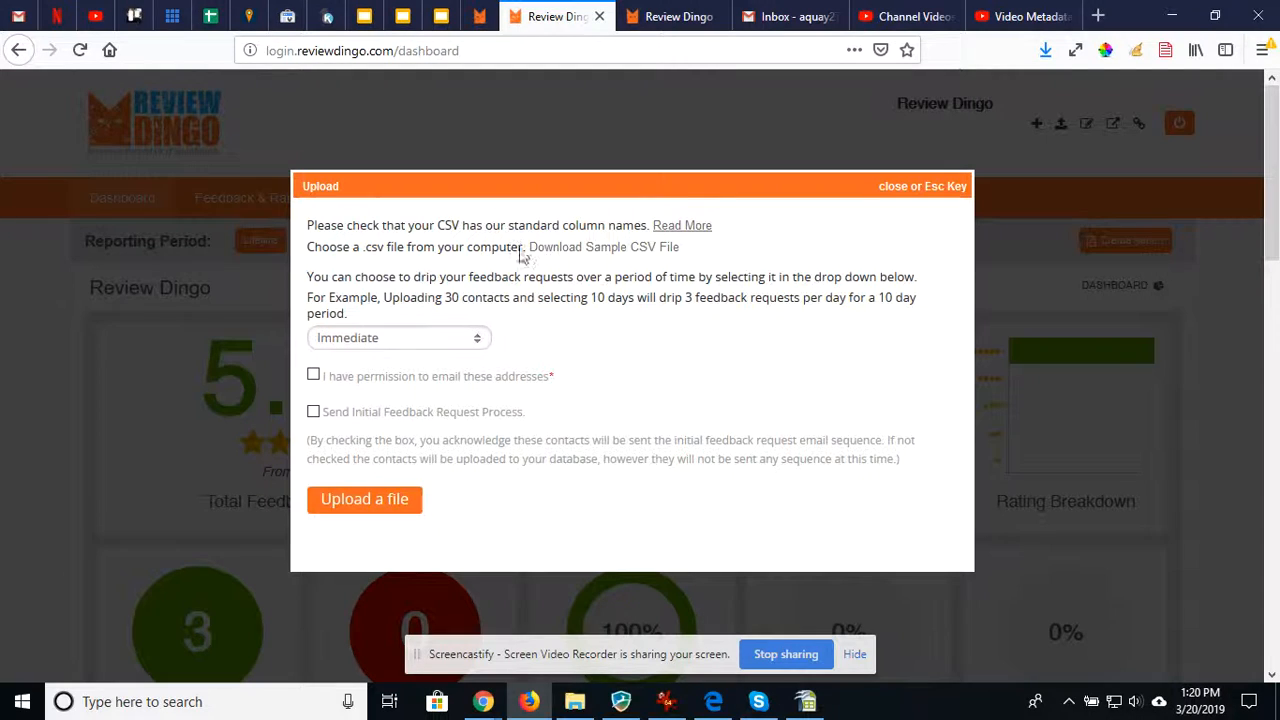
{"action": "mouse_move", "coordinate": [605, 303]}
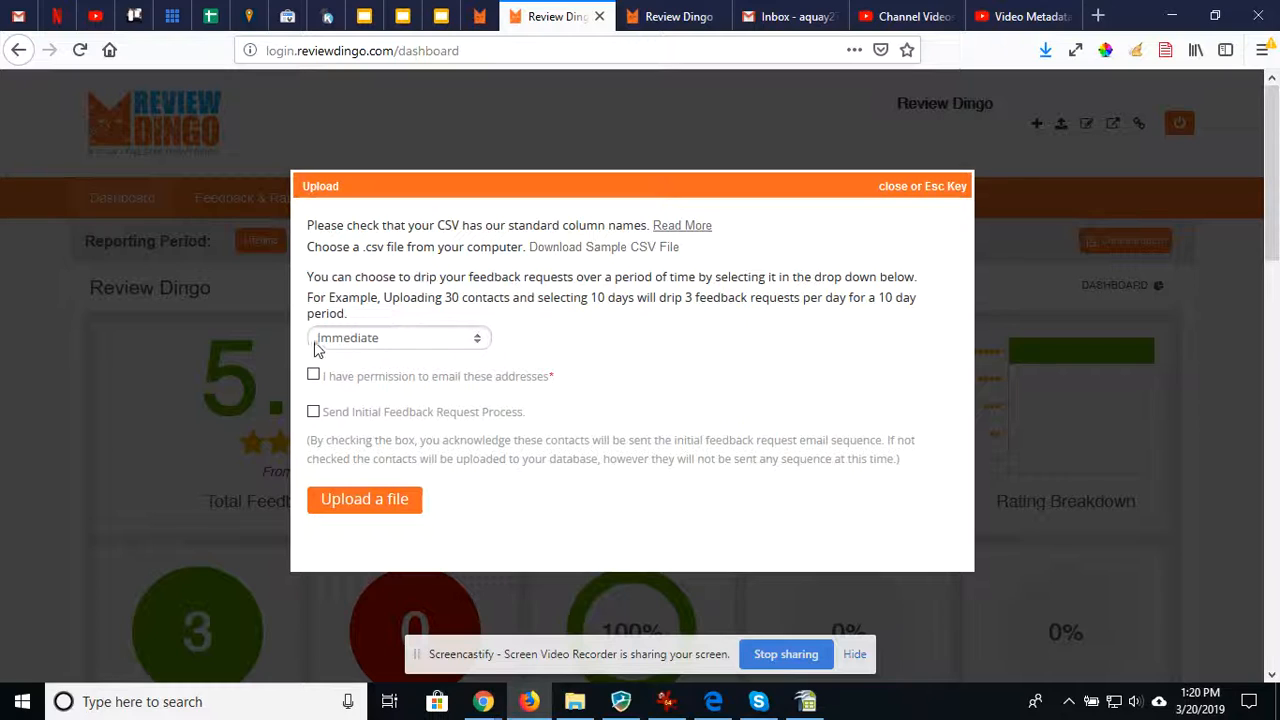
{"action": "mouse_move", "coordinate": [575, 367]}
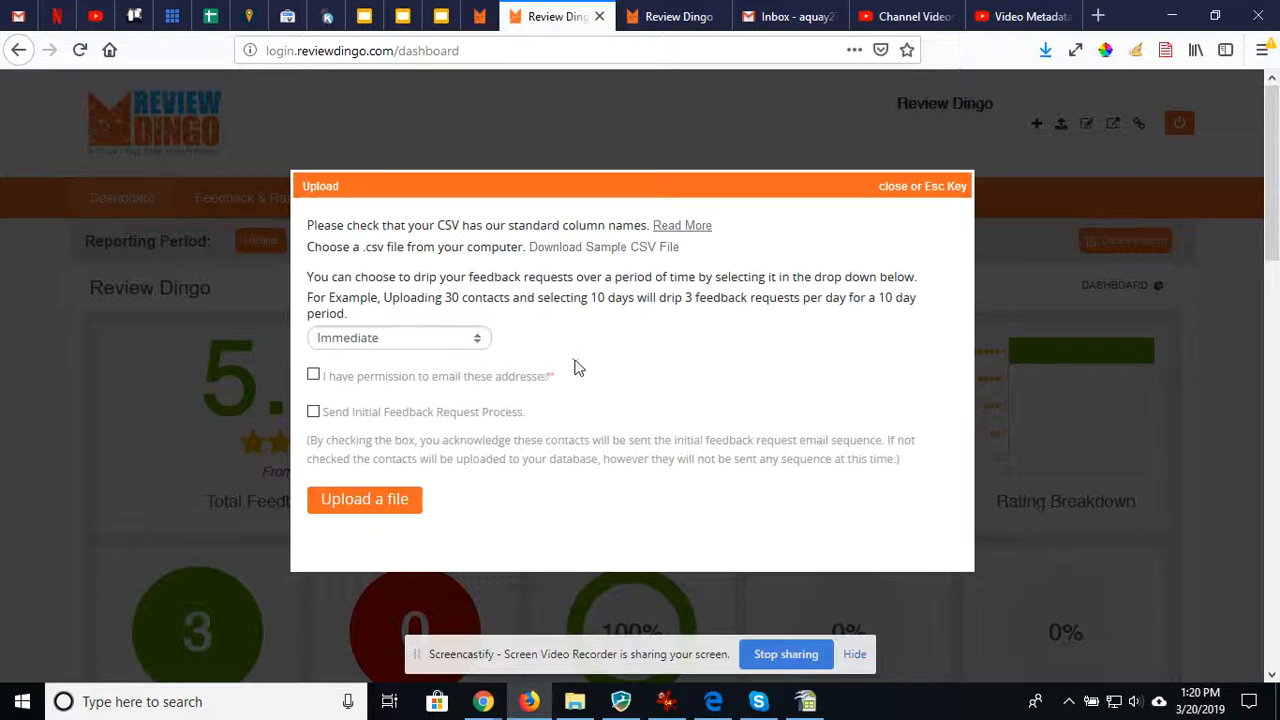
{"action": "mouse_move", "coordinate": [588, 359]}
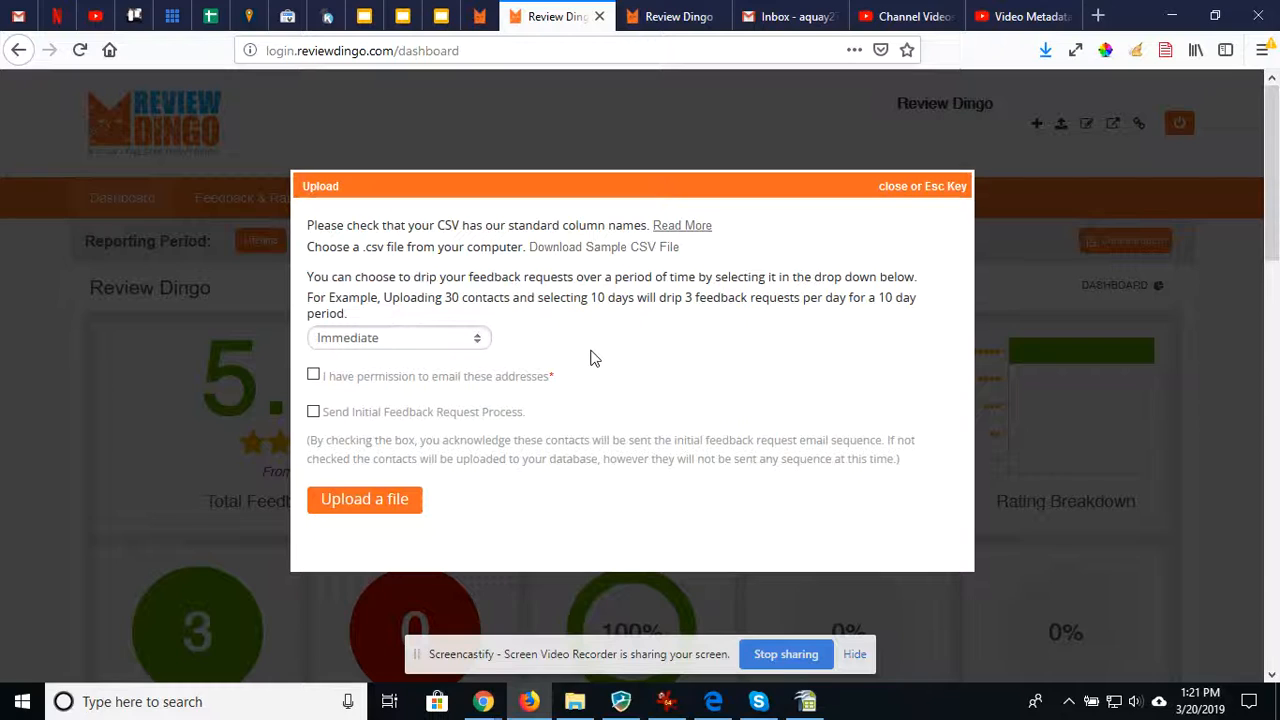
{"action": "mouse_move", "coordinate": [575, 355]}
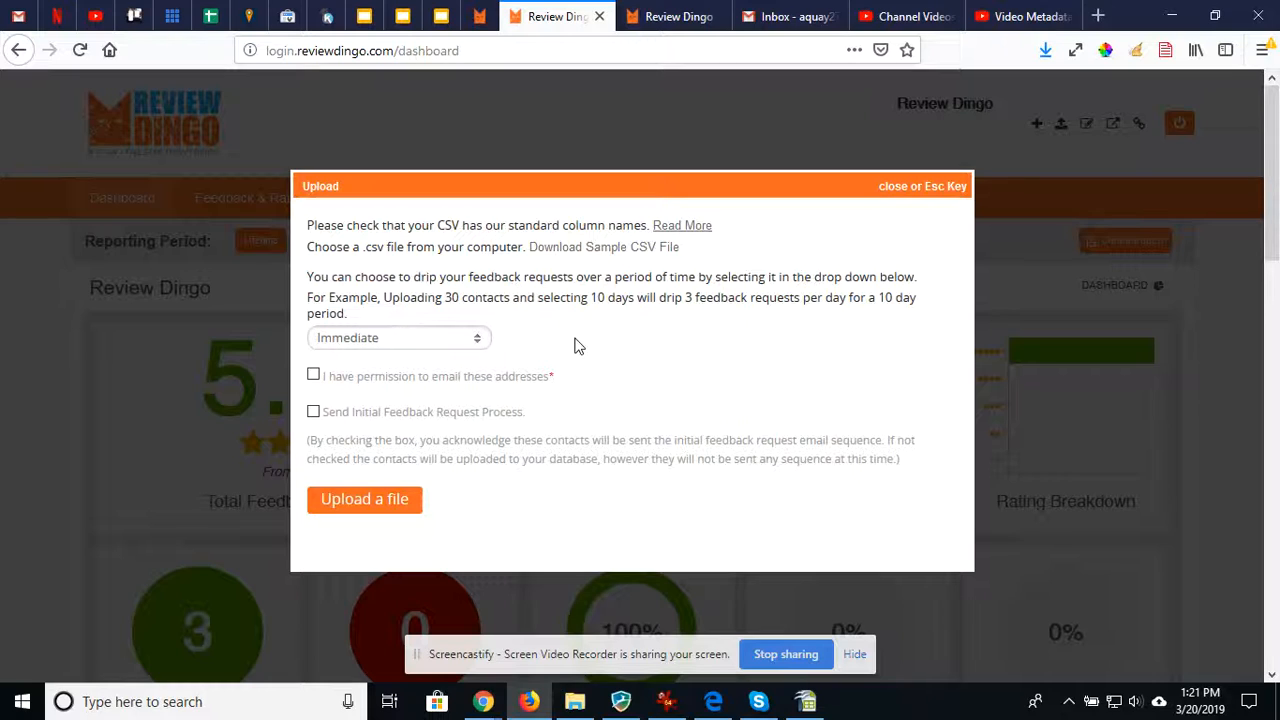
{"action": "mouse_move", "coordinate": [529, 347]}
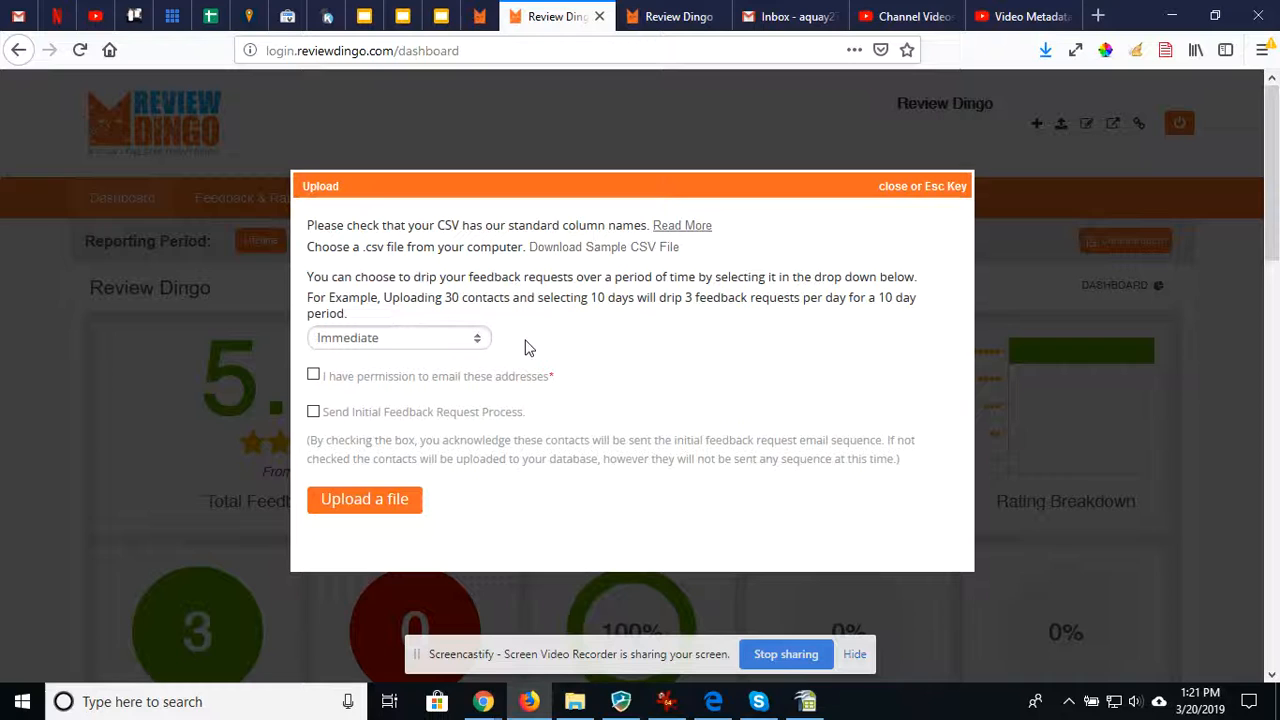
Set the drip period dropdown to 10 Days
{"action": "left_click", "coordinate": [398, 337]}
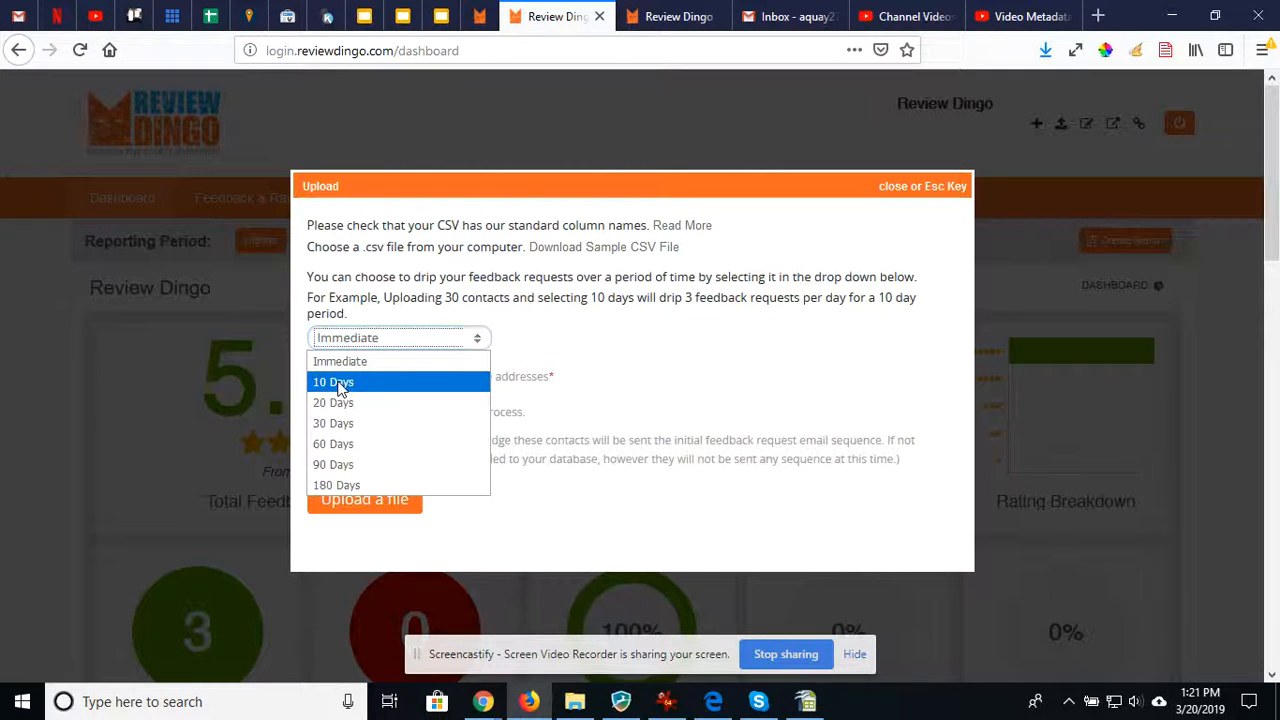
{"action": "left_click", "coordinate": [333, 382]}
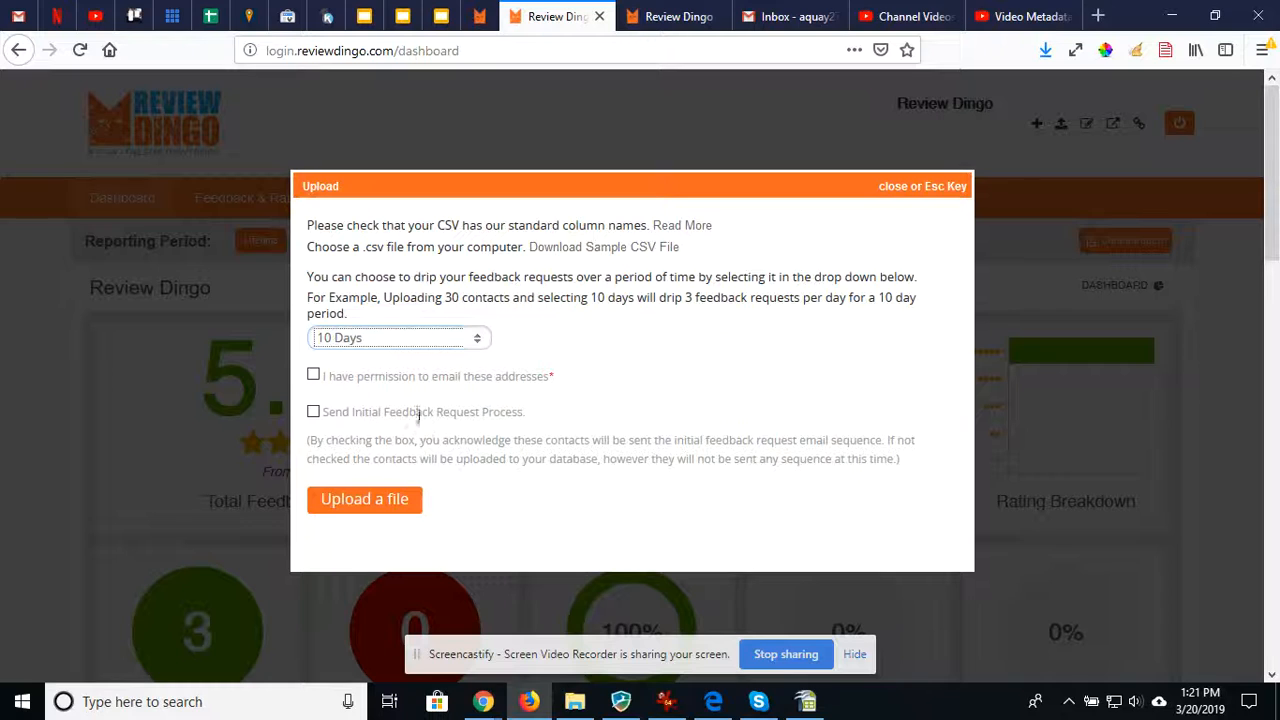
{"action": "mouse_move", "coordinate": [658, 346]}
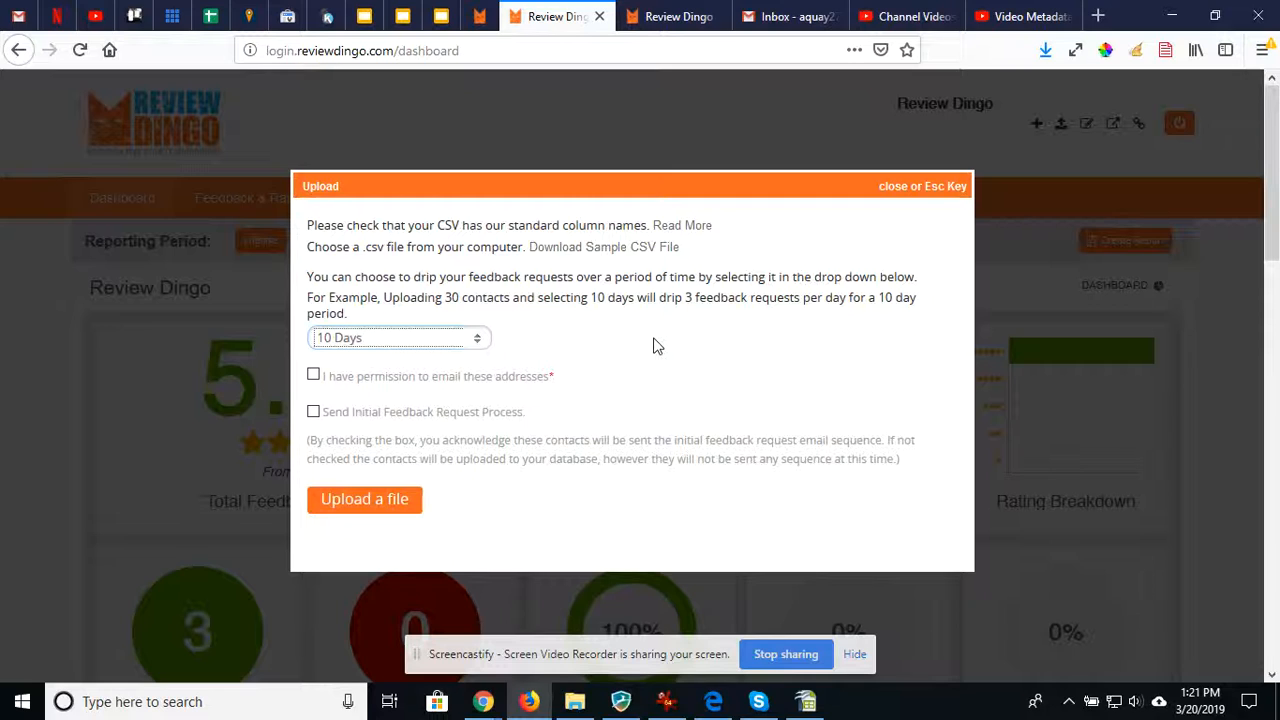
{"action": "mouse_move", "coordinate": [632, 350]}
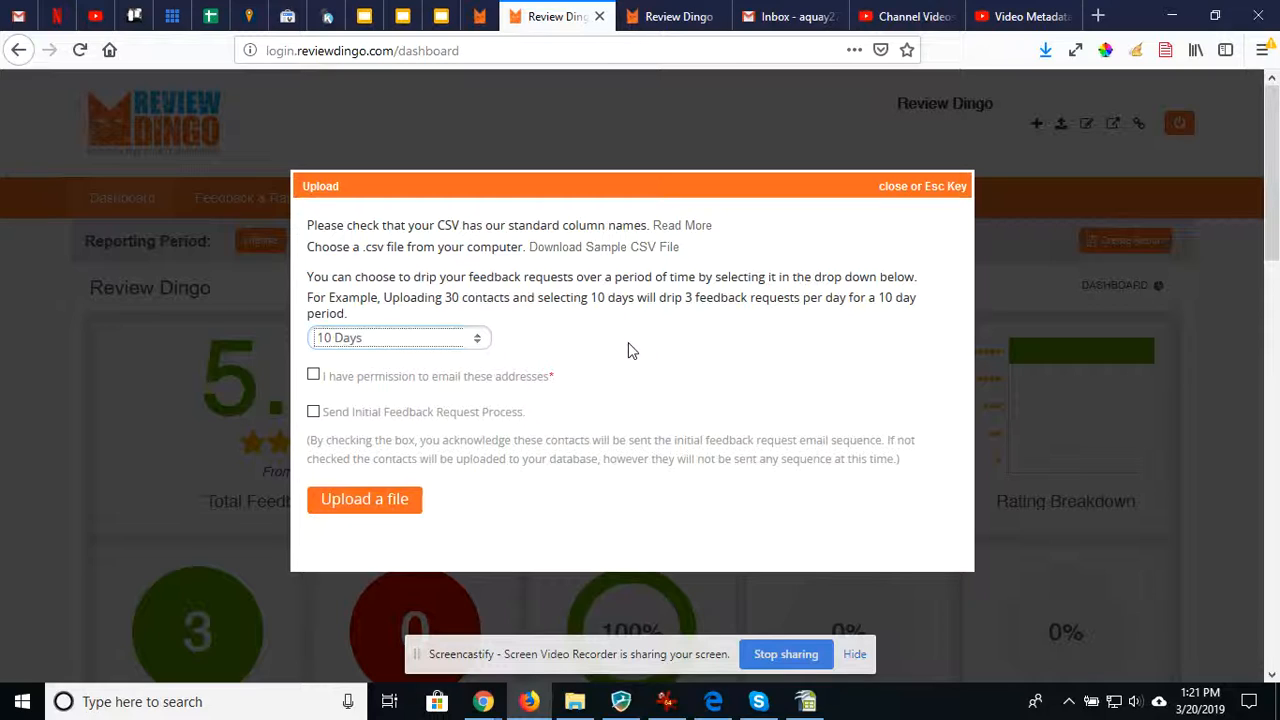
{"action": "mouse_move", "coordinate": [622, 352]}
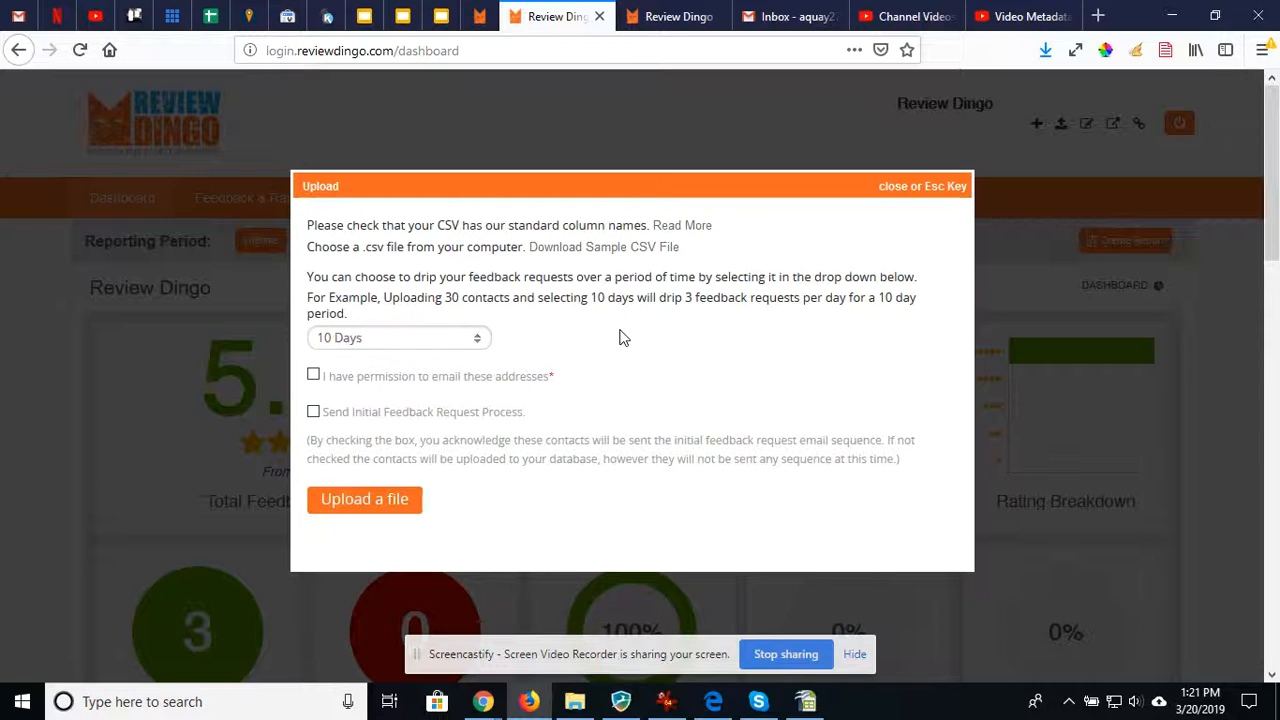
{"action": "mouse_move", "coordinate": [622, 342]}
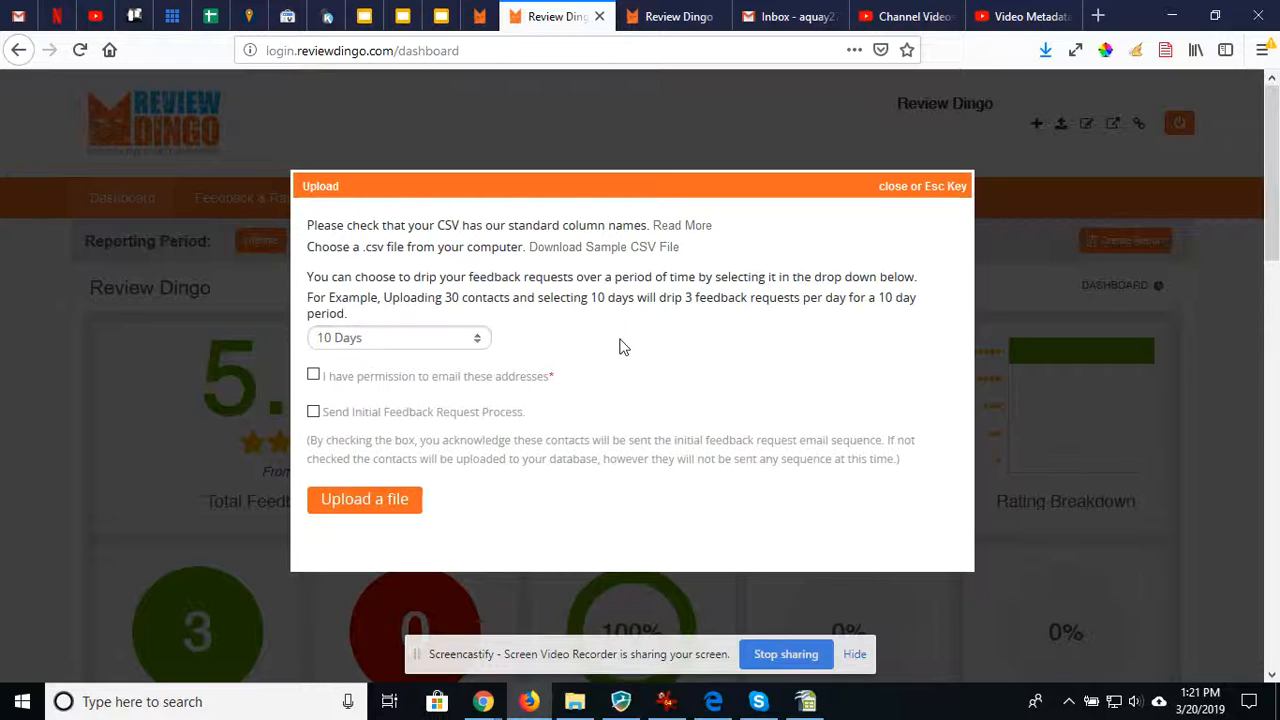
{"action": "mouse_move", "coordinate": [632, 340]}
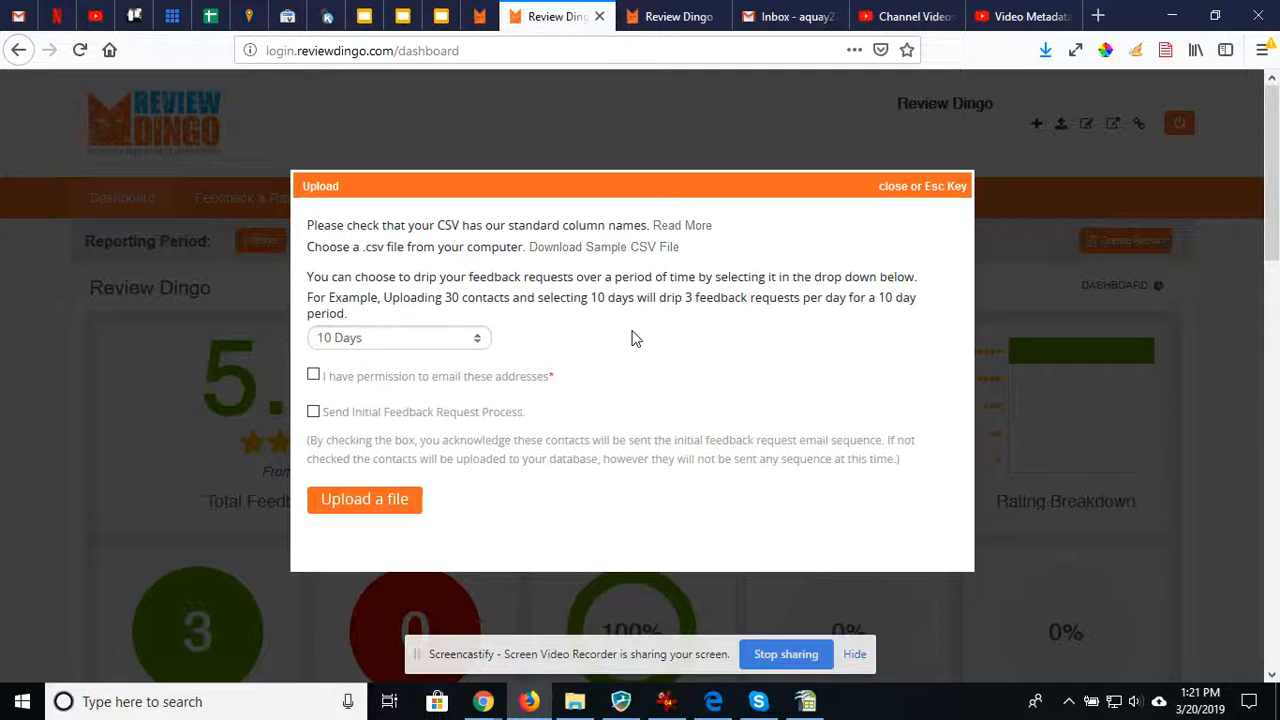
{"action": "mouse_move", "coordinate": [627, 340]}
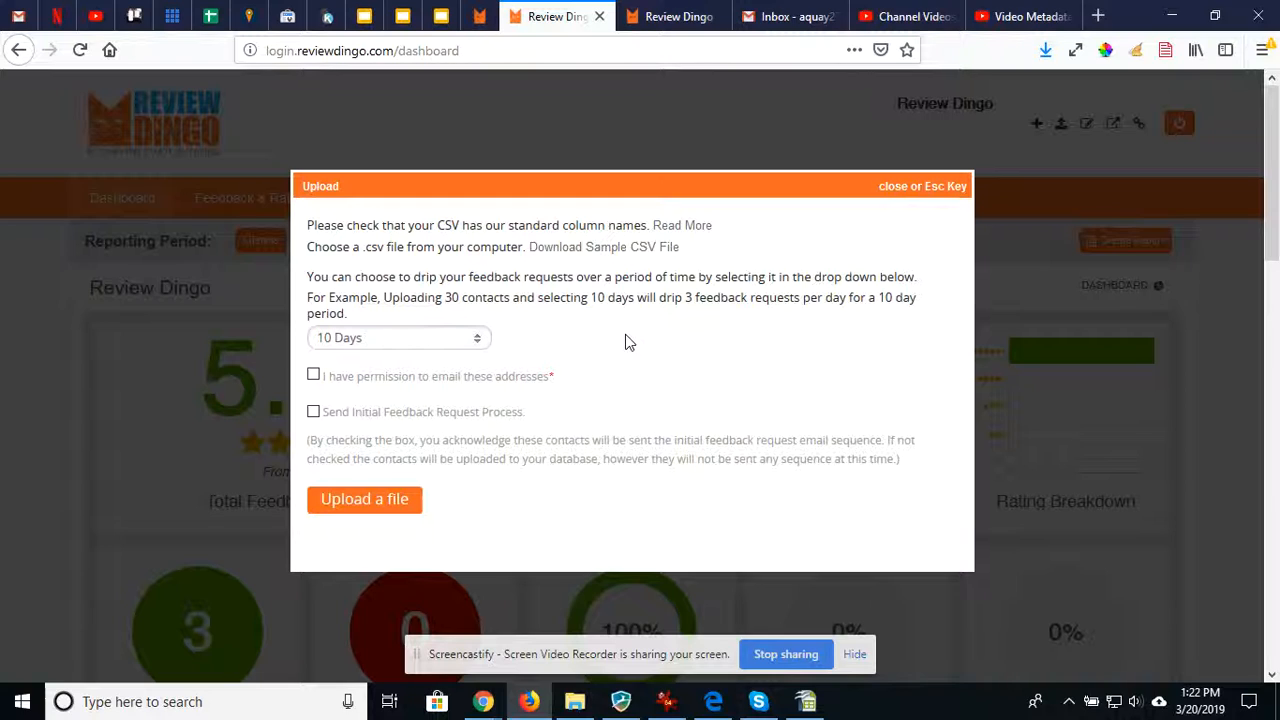
{"action": "mouse_move", "coordinate": [614, 363]}
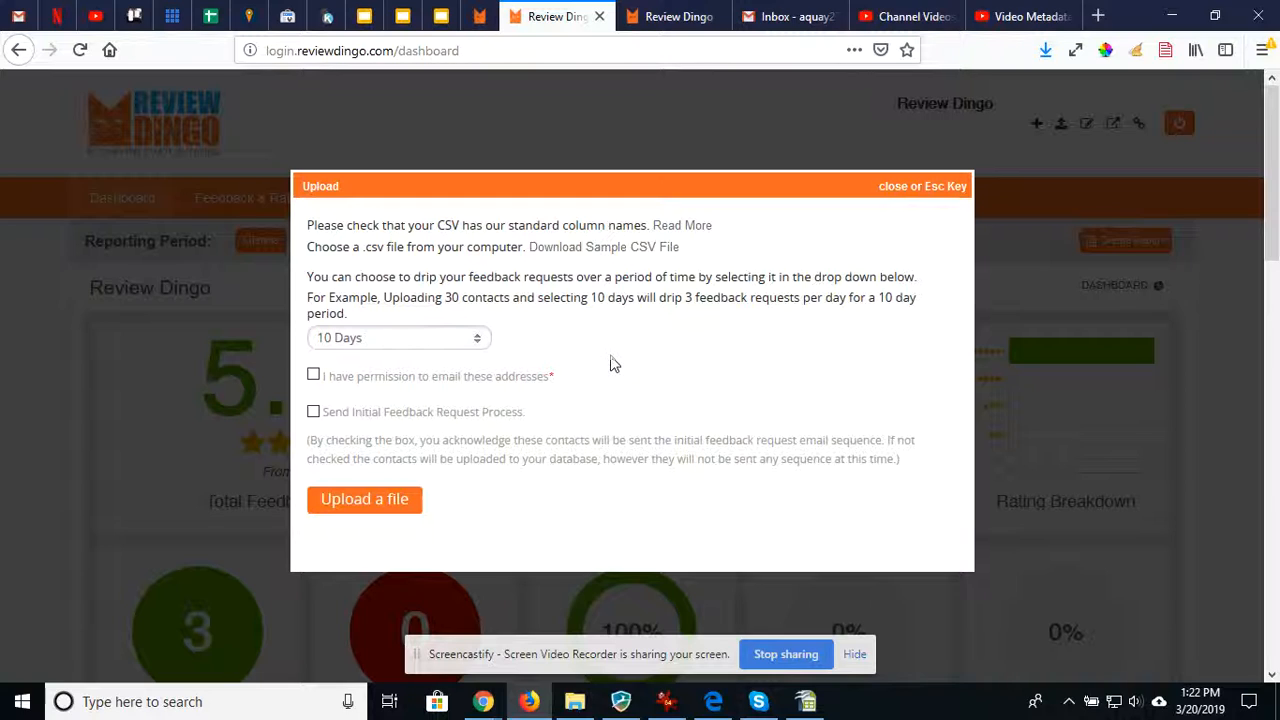
Switch drip timing back to Immediate and tick 'Send Initial Feedback Request Process'
{"action": "left_click", "coordinate": [398, 337]}
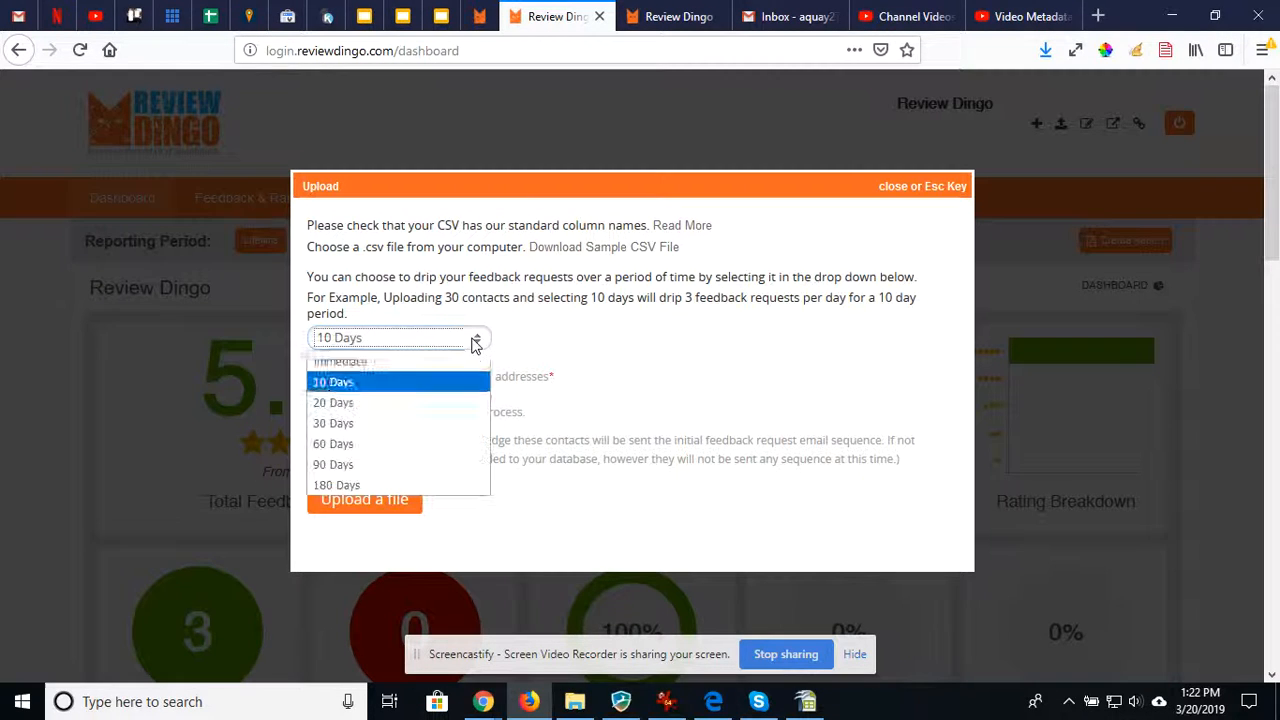
{"action": "left_click", "coordinate": [340, 361]}
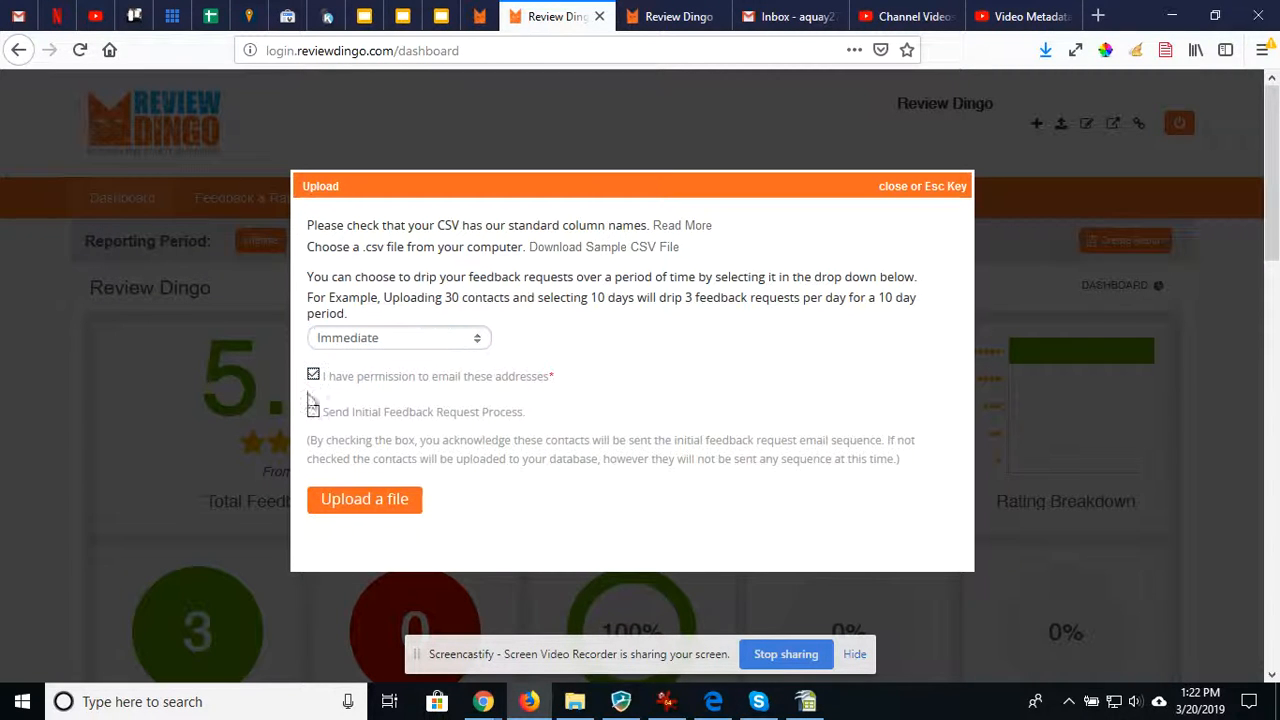
{"action": "left_click", "coordinate": [313, 411]}
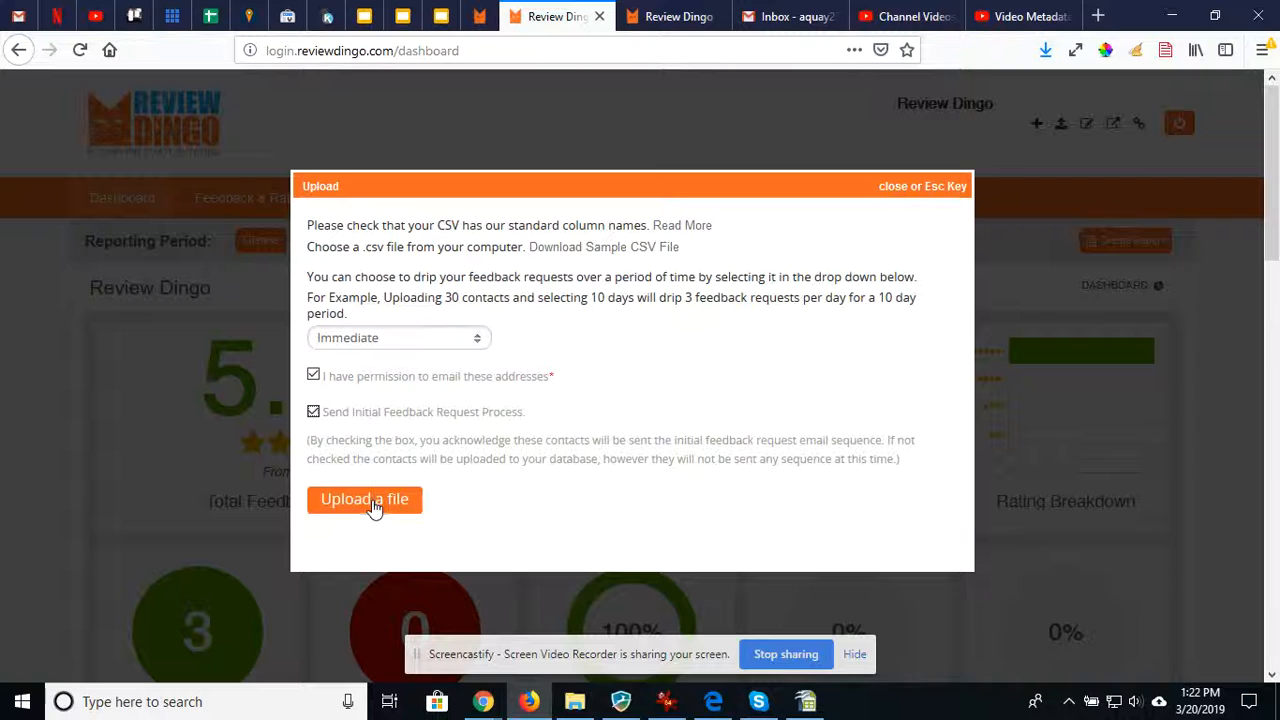
{"action": "mouse_move", "coordinate": [650, 358]}
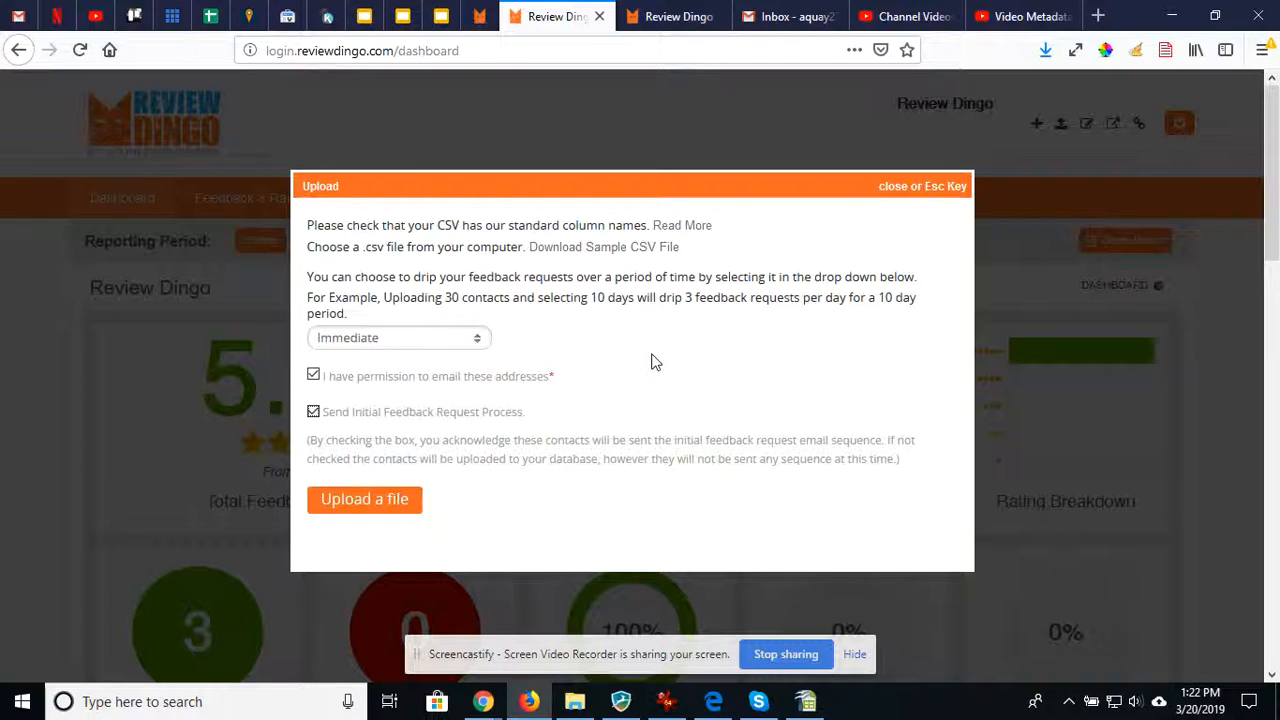
{"action": "mouse_move", "coordinate": [670, 386]}
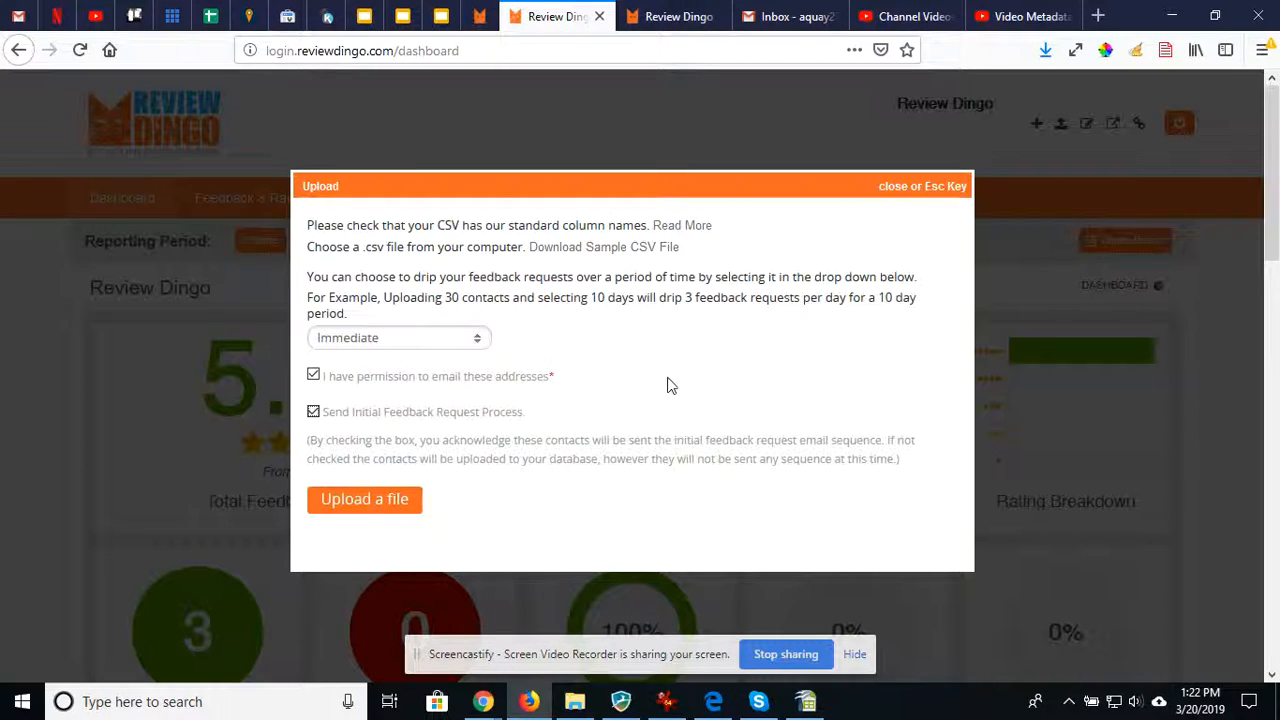
{"action": "mouse_move", "coordinate": [733, 499]}
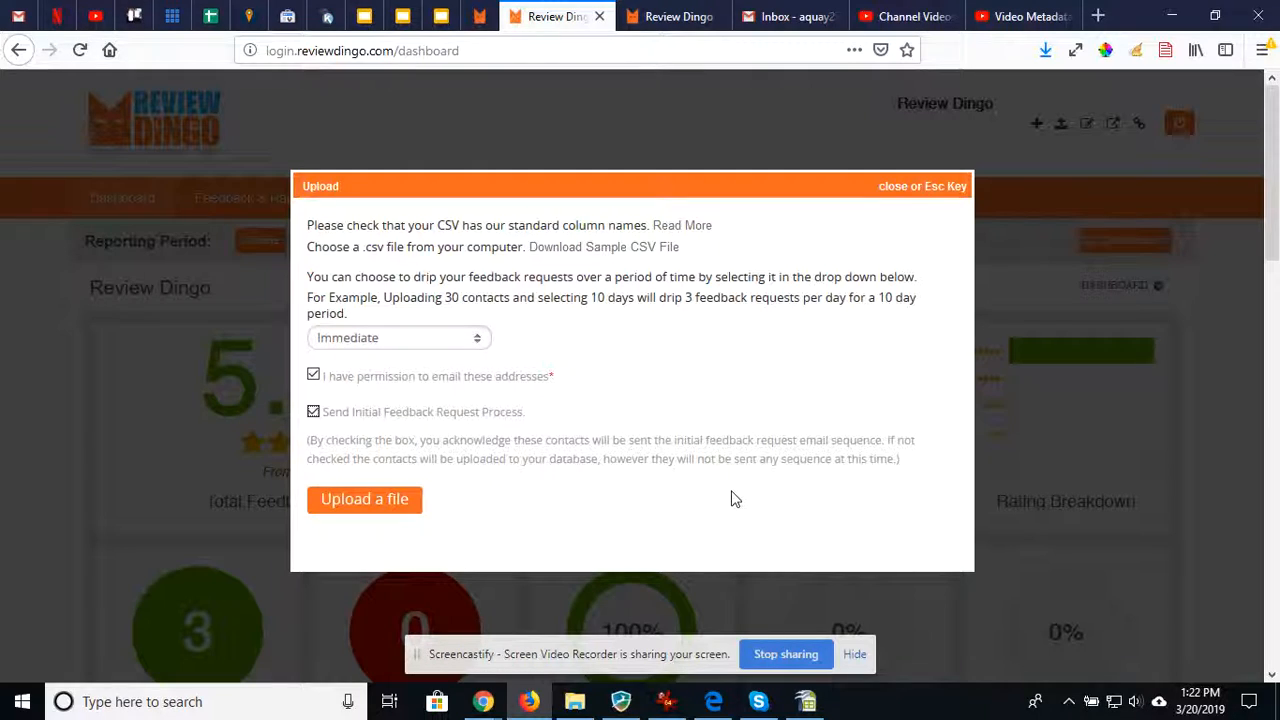